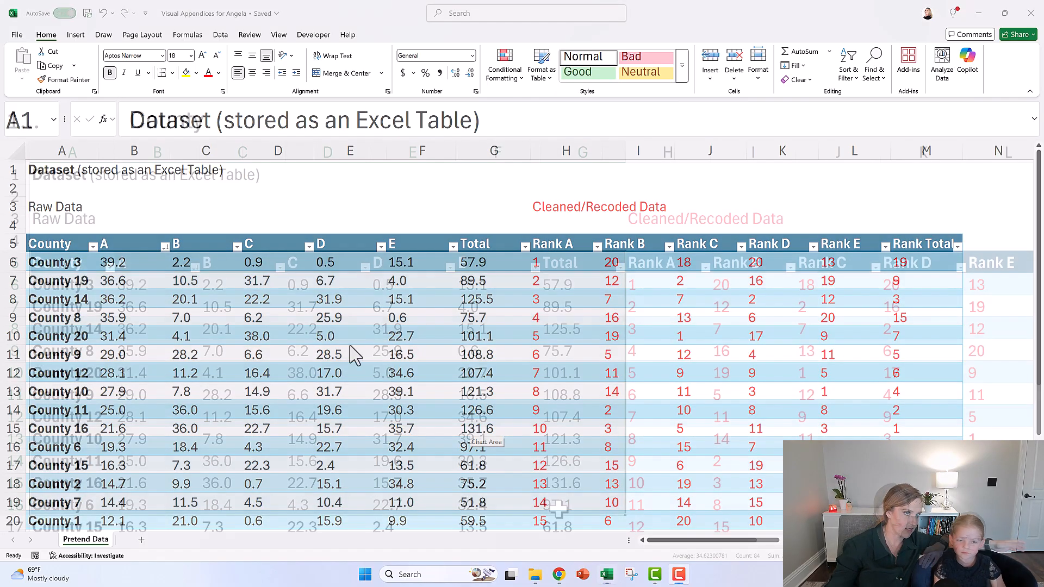
Review the County column of the dataset, noting County 3 and County 19 near the top
left_click(57, 262)
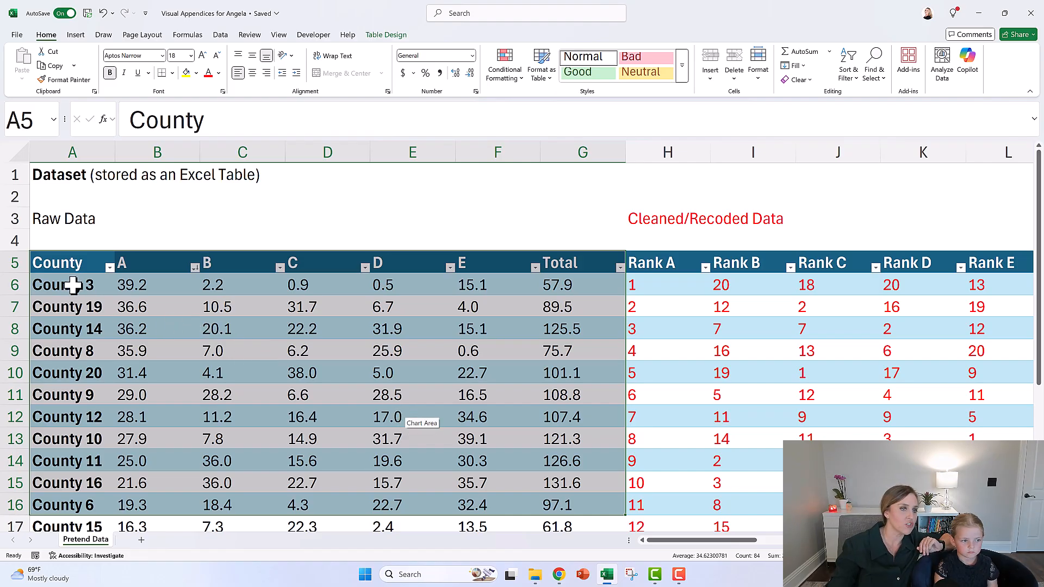
scroll("down", 3)
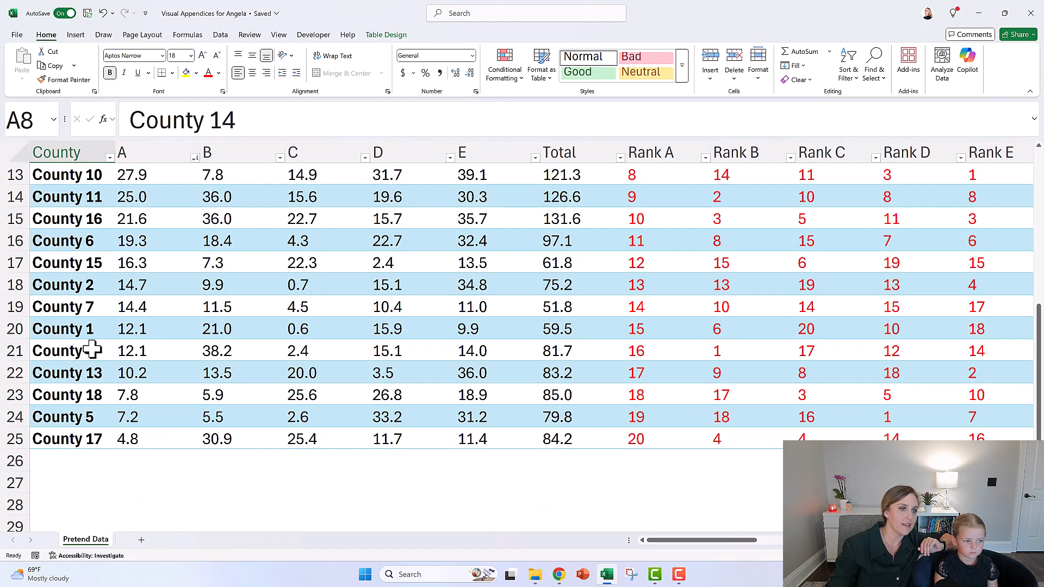
scroll("up", 3)
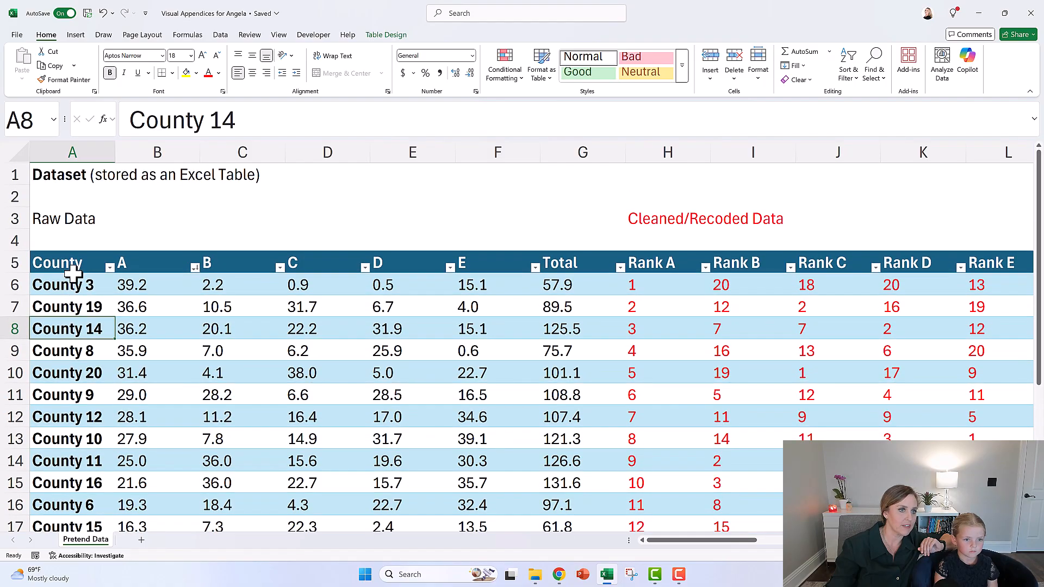
left_click(71, 283)
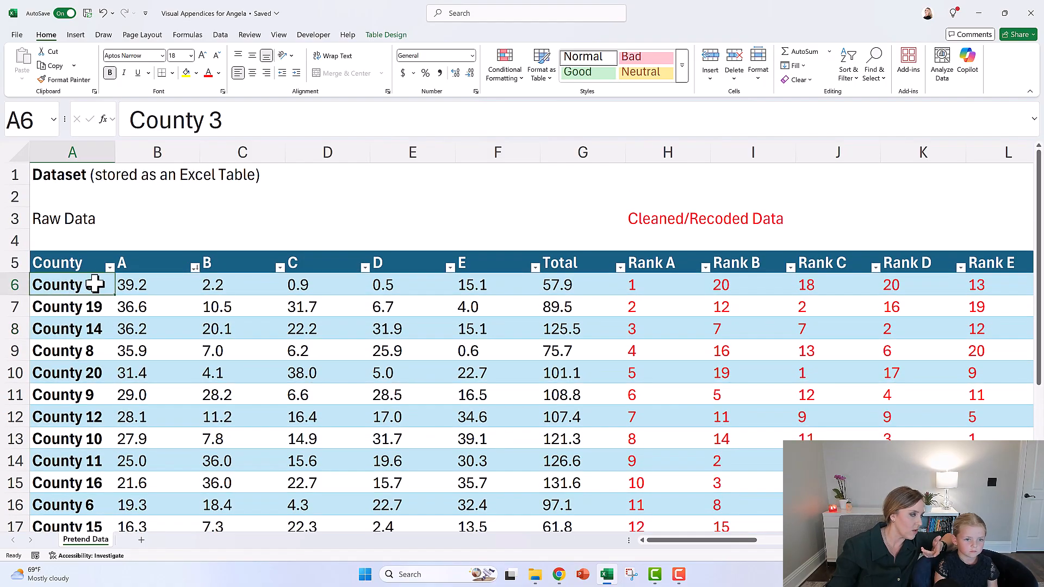
left_click(72, 307)
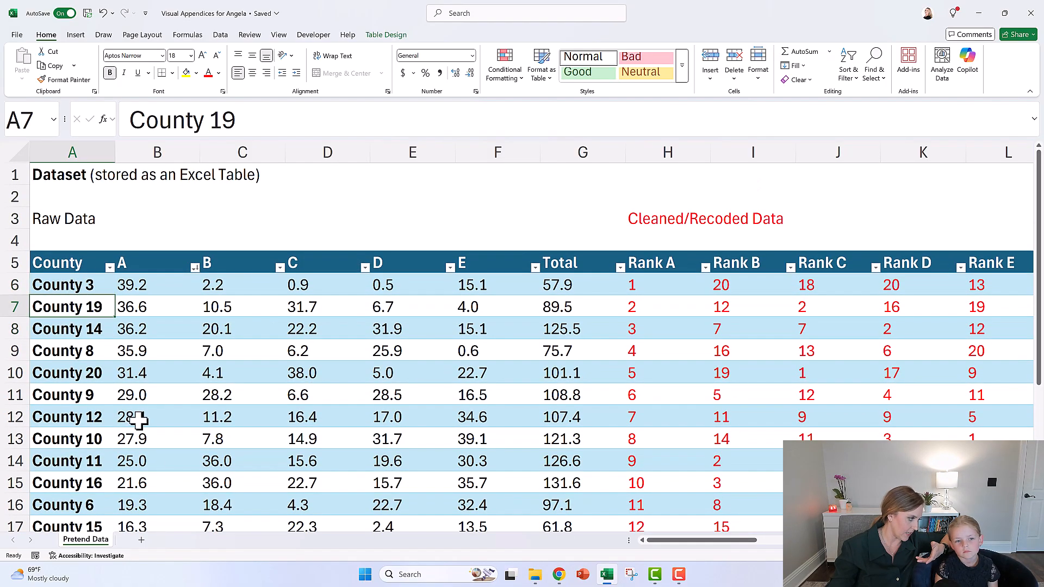
Review crime category columns A and C, County 3's unrounded A value and its total's SUM formula
left_click(156, 262)
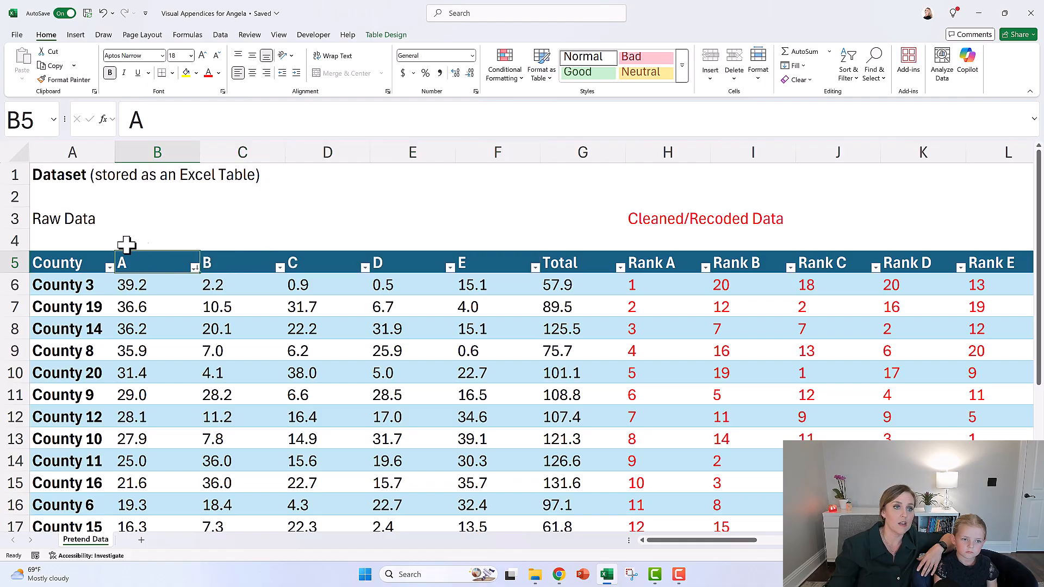
mouse_move(248, 269)
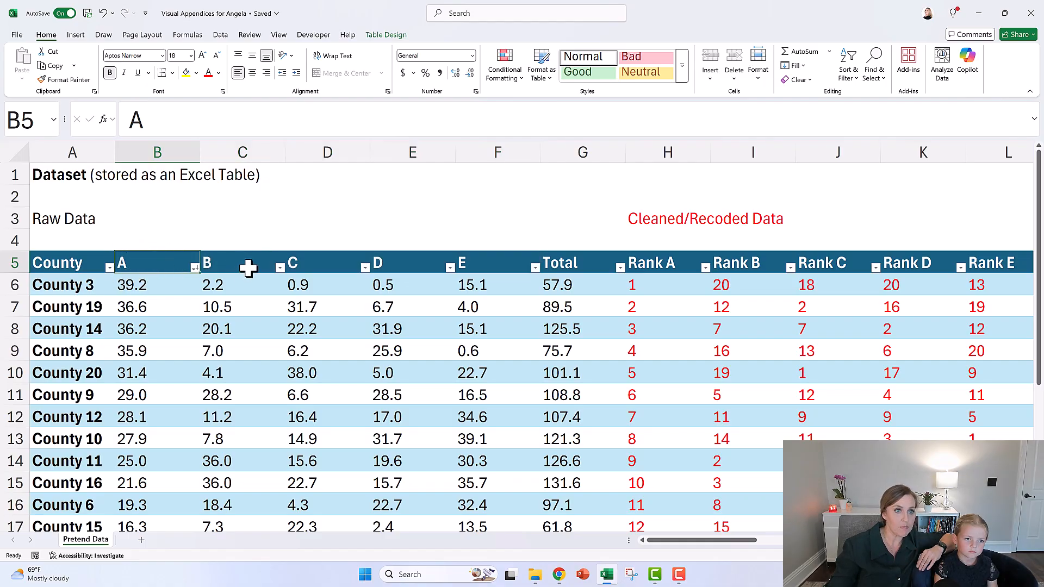
left_click(328, 262)
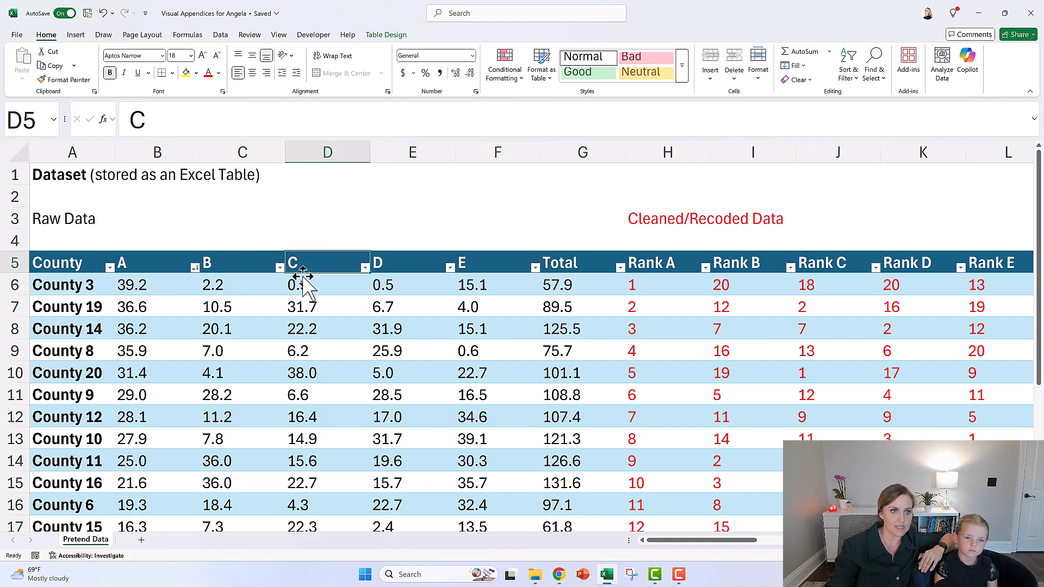
left_click(157, 284)
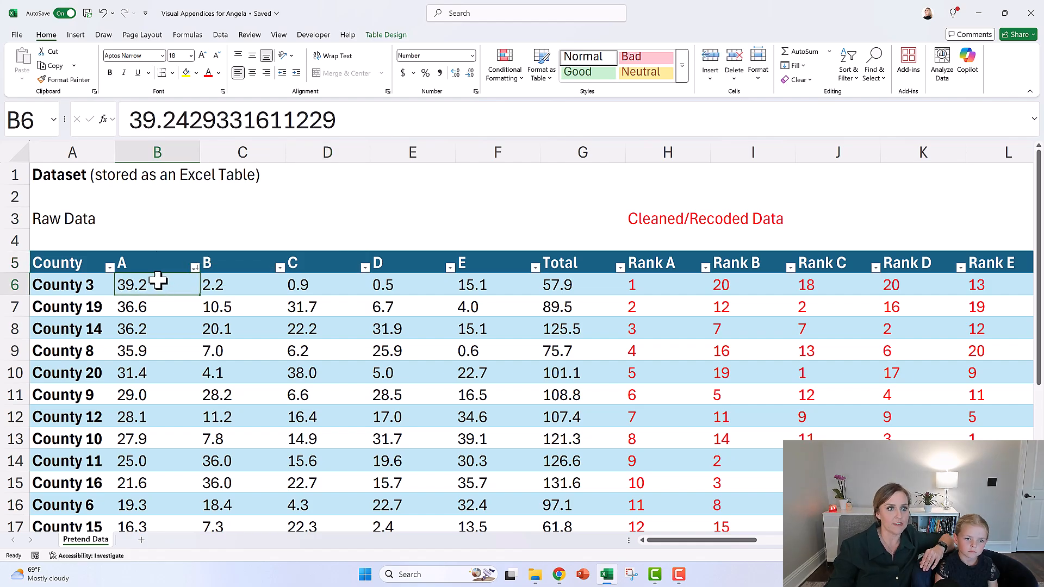
mouse_move(200, 129)
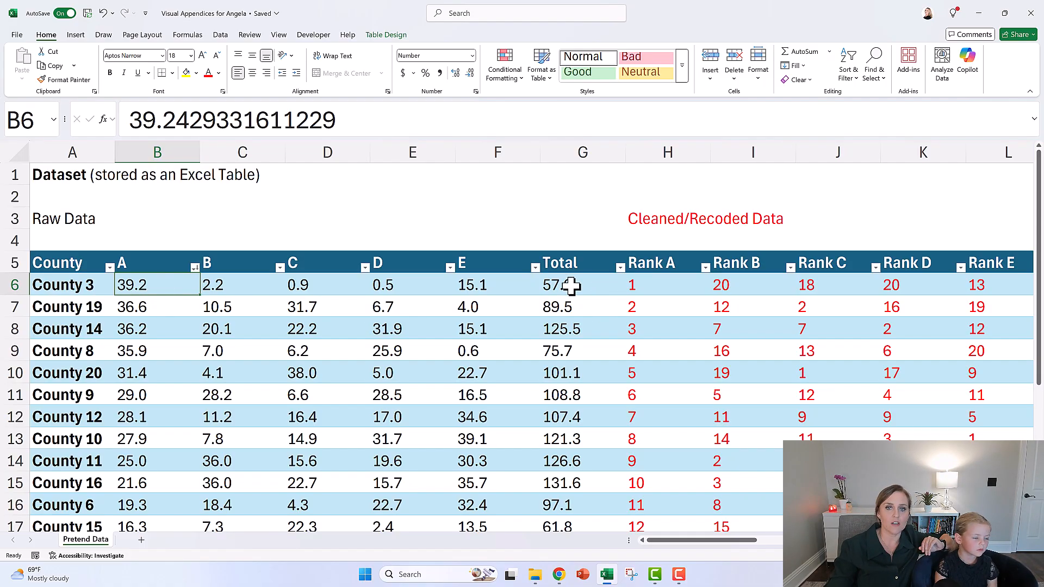
left_click(581, 284)
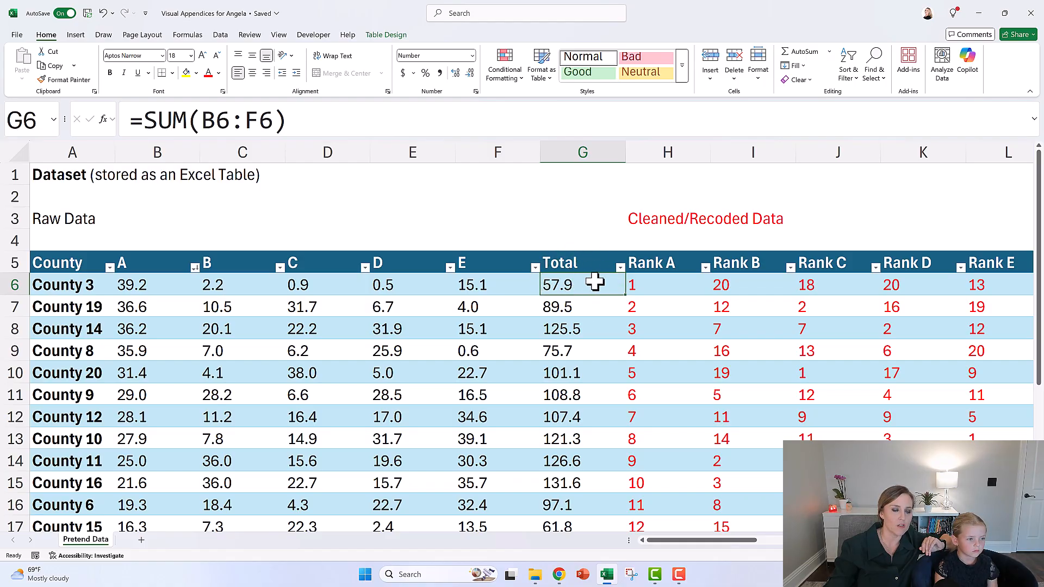
mouse_move(598, 286)
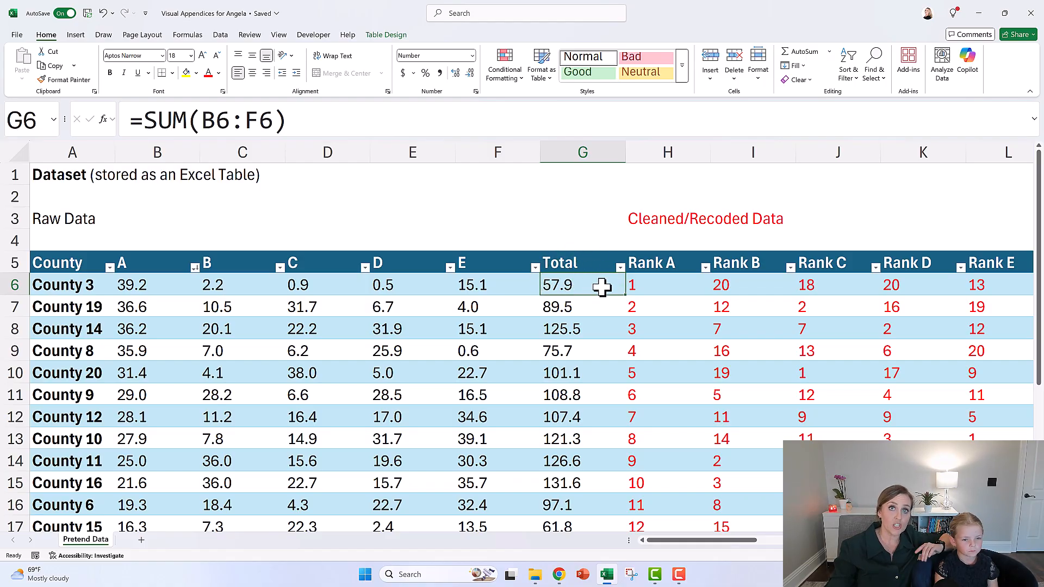
mouse_move(522, 429)
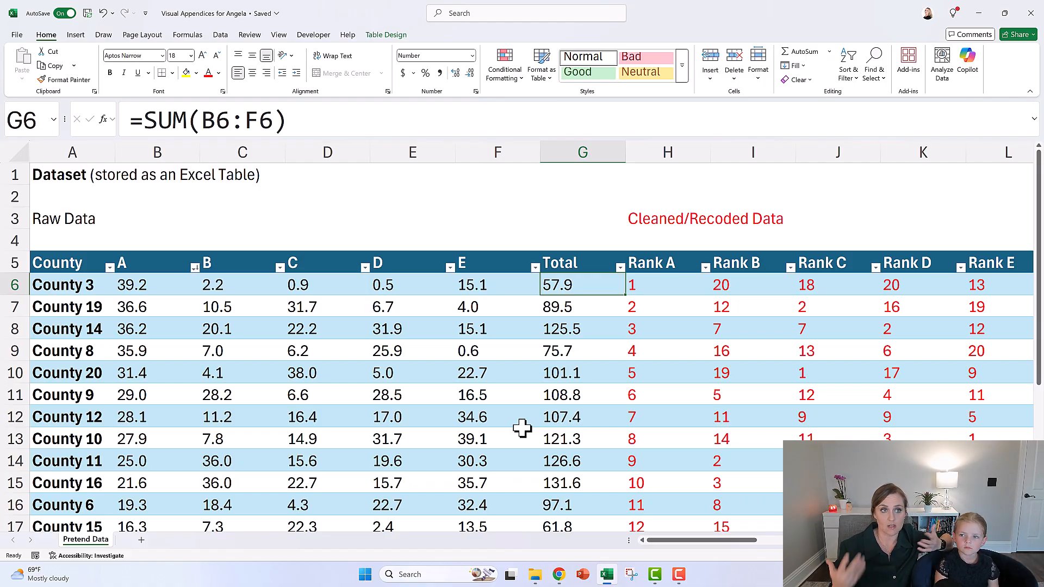
mouse_move(543, 434)
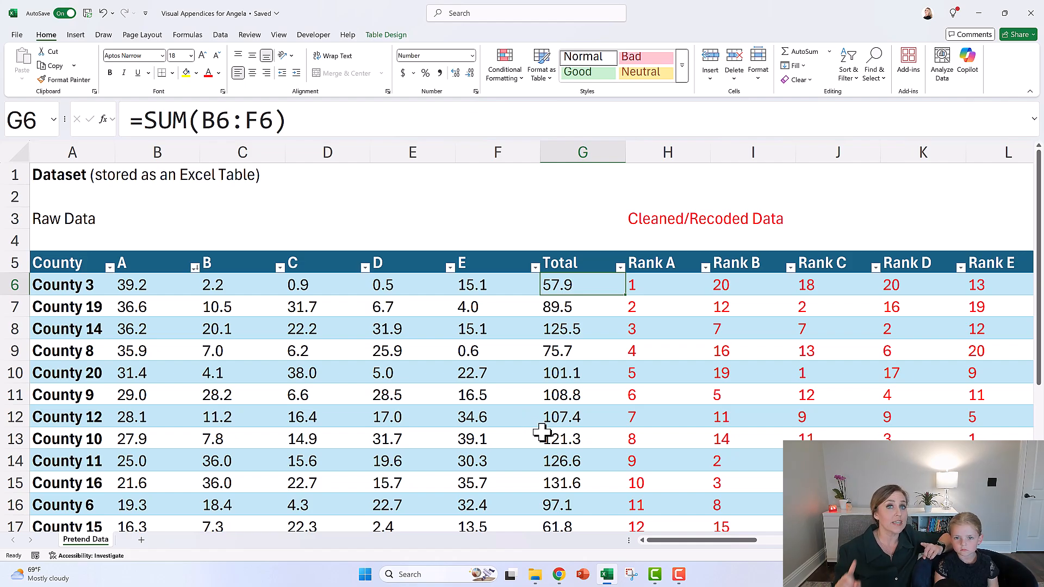
mouse_move(144, 269)
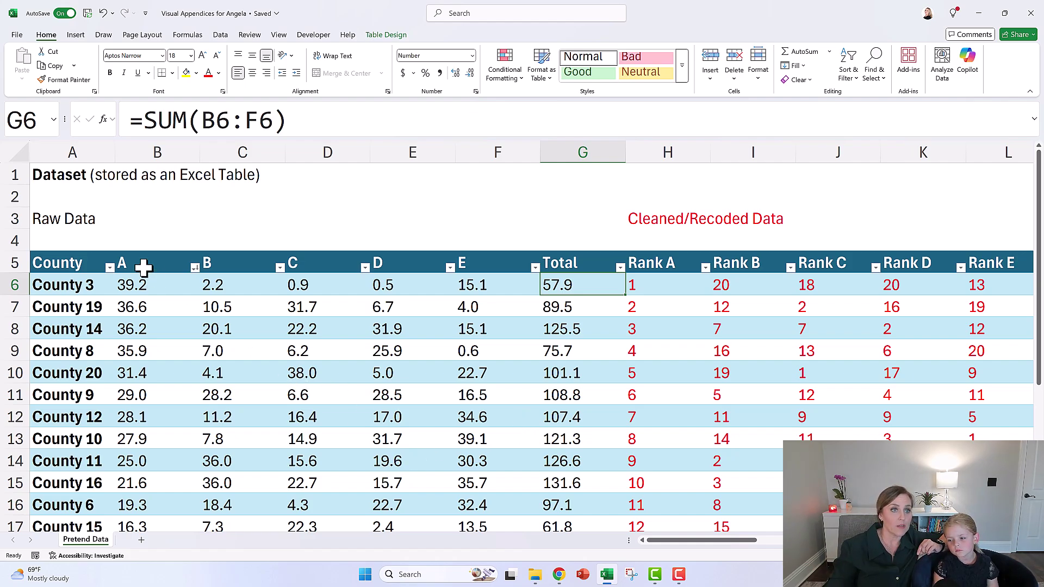
Sort the table ascending by column A so County 17's 4.8 leads, then check County 4's value
left_click(157, 262)
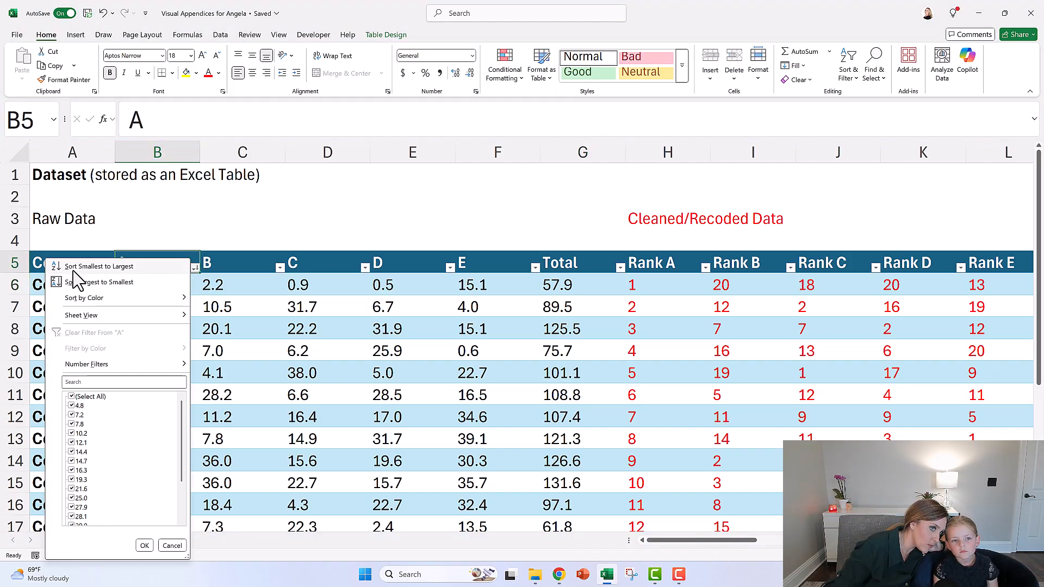
mouse_move(113, 281)
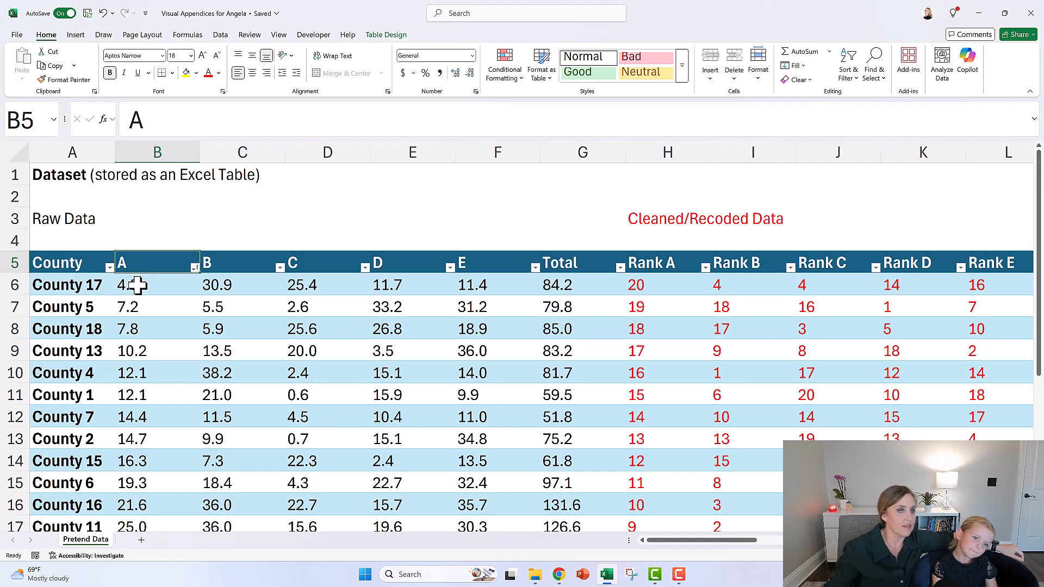
left_click(157, 284)
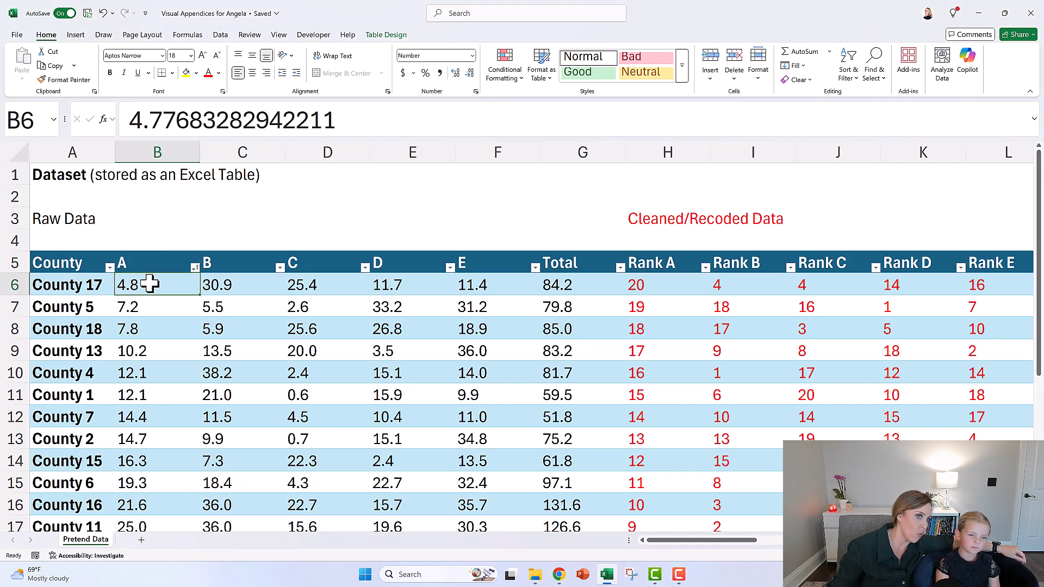
left_click(157, 307)
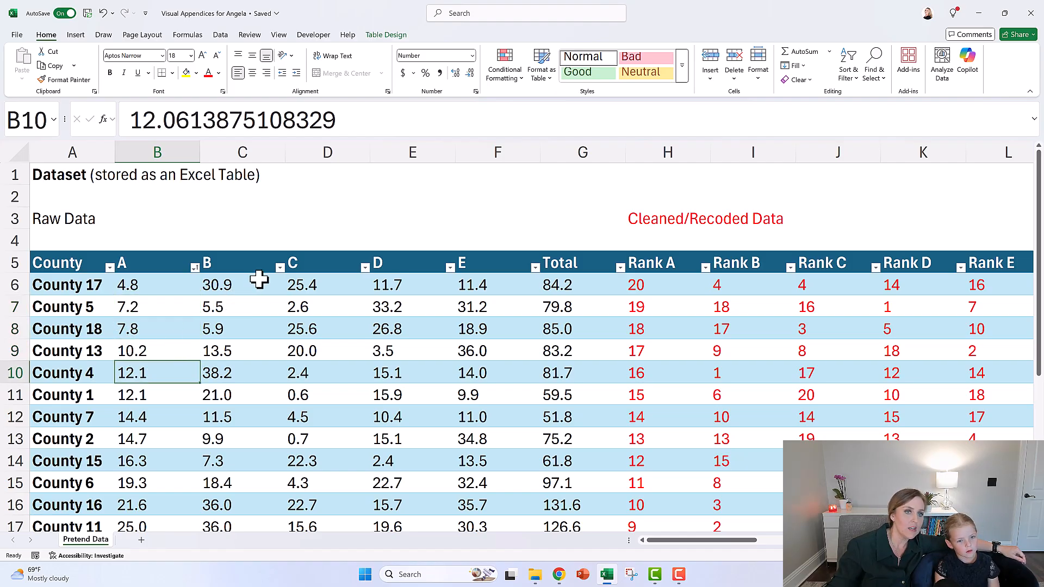
mouse_move(132, 327)
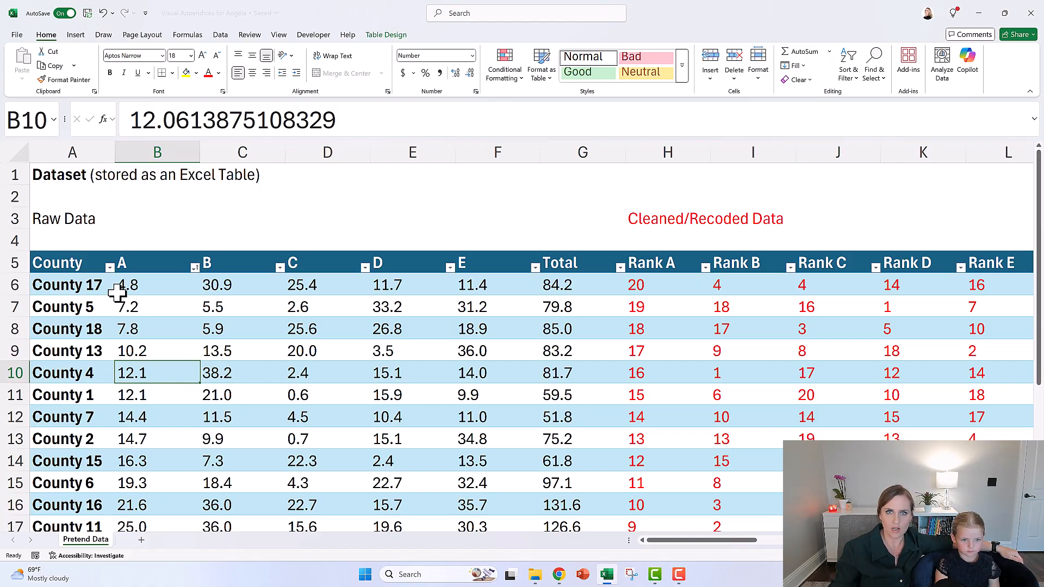
mouse_move(665, 285)
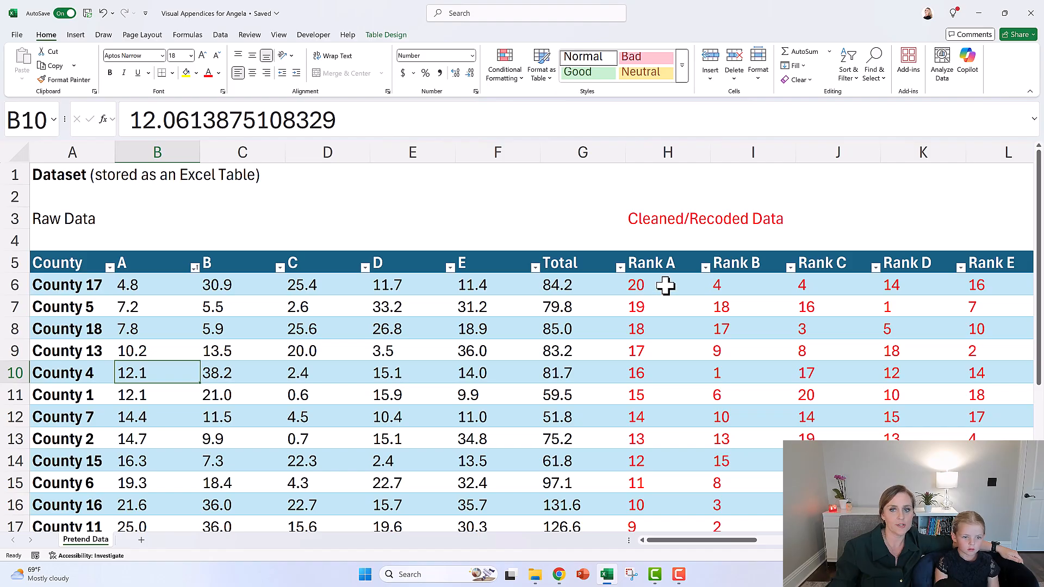
Inspect the RANK formula behind Rank A for County 17 alongside its E value
left_click(667, 284)
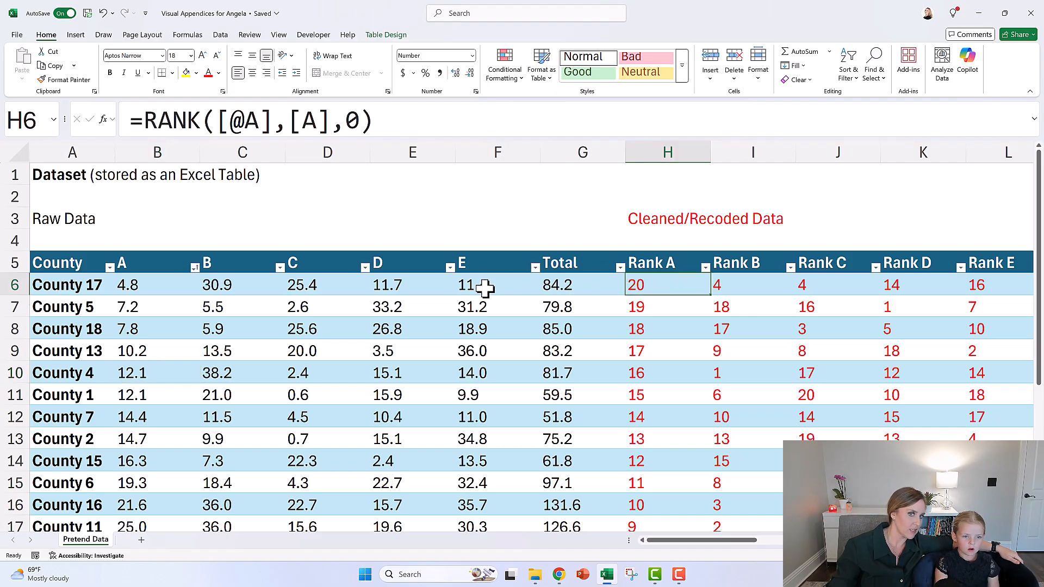
left_click(497, 283)
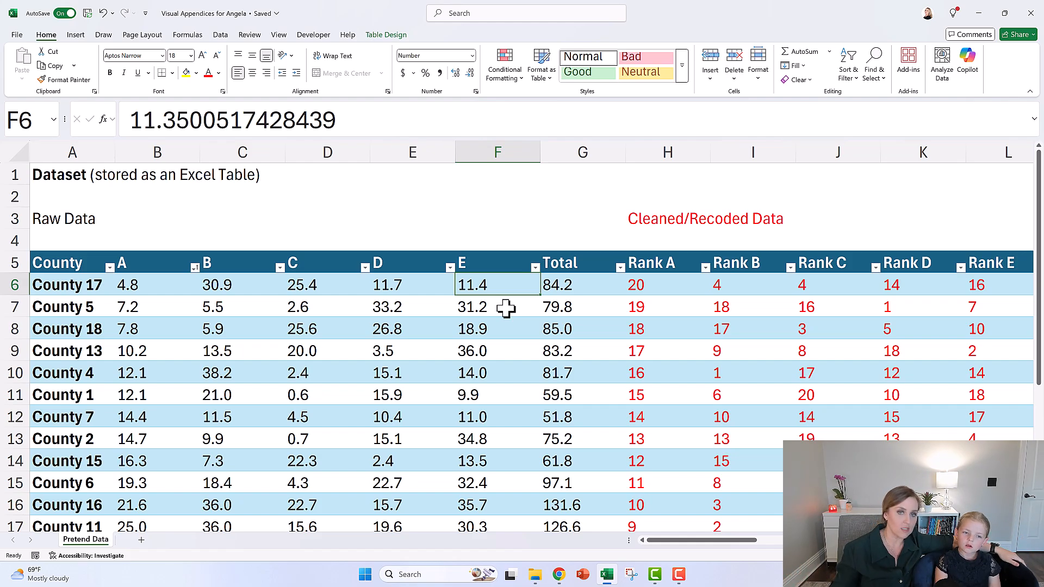
left_click(666, 284)
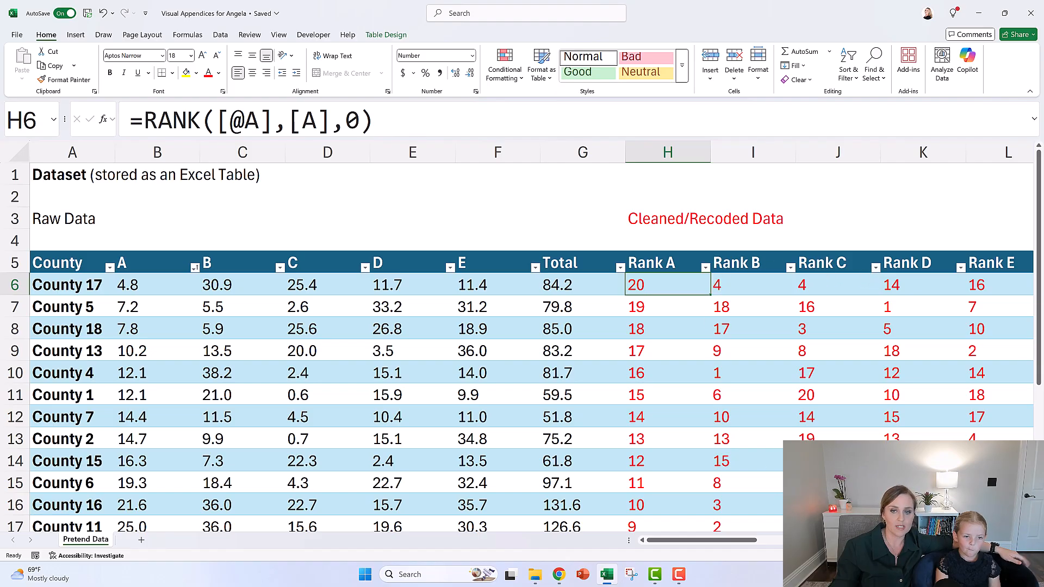
mouse_move(746, 530)
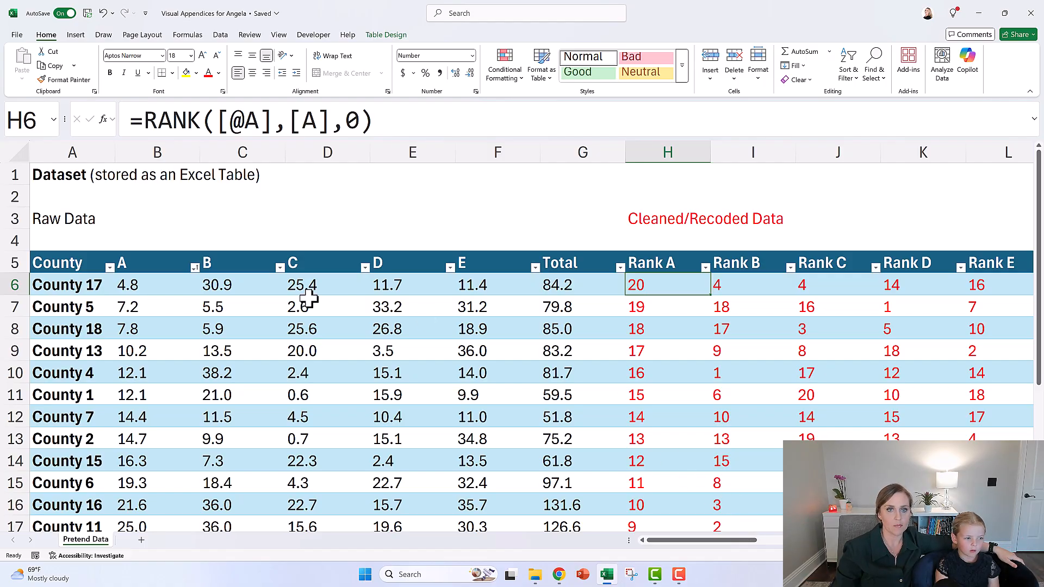
mouse_move(677, 288)
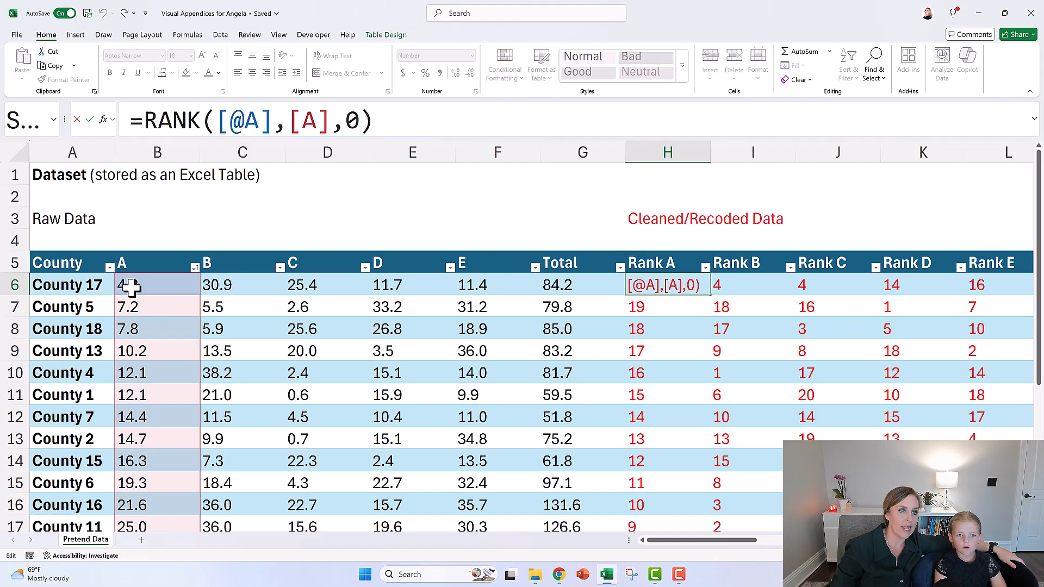
Sort the table descending by column A so County 3's 39.2 ranks 1, verifying its Rank A formula
scroll("down", 3)
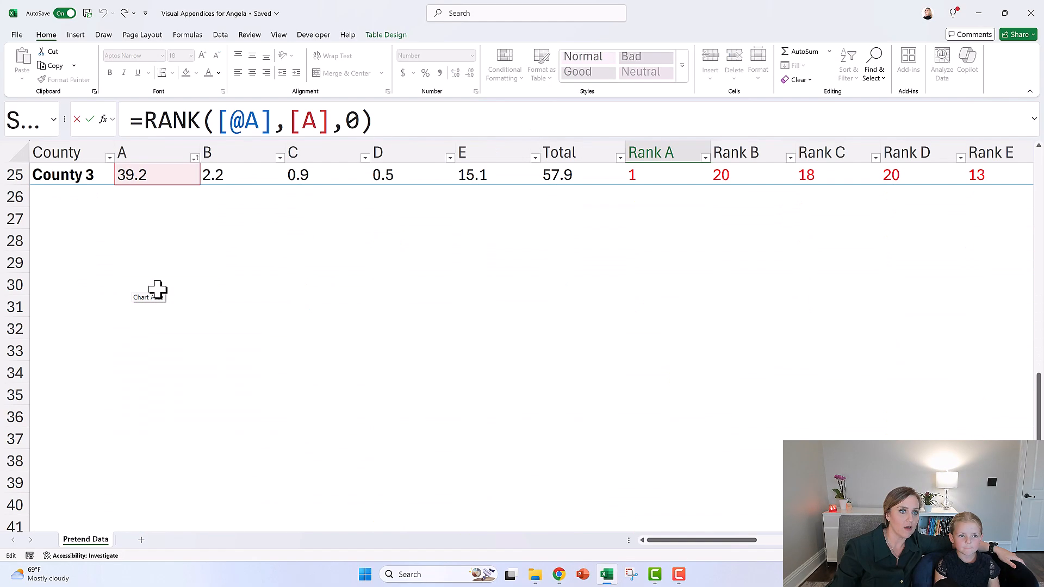
scroll("up", 3)
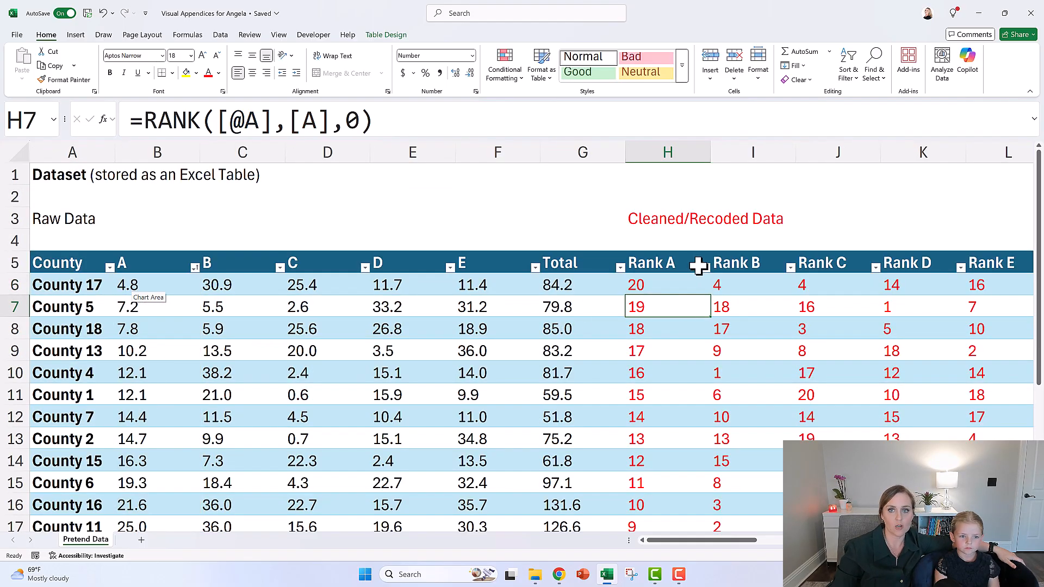
left_click(667, 284)
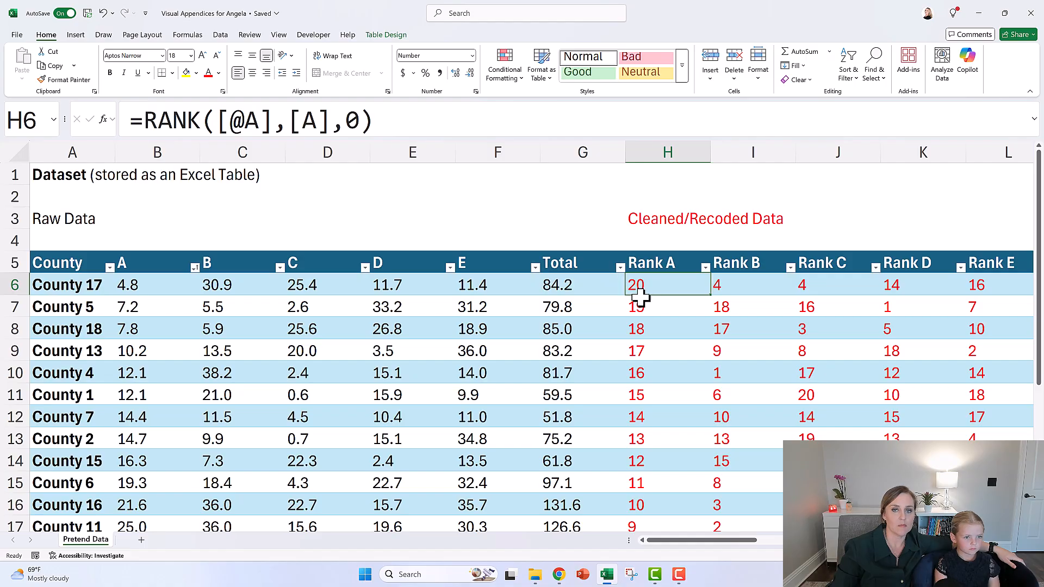
mouse_move(644, 297)
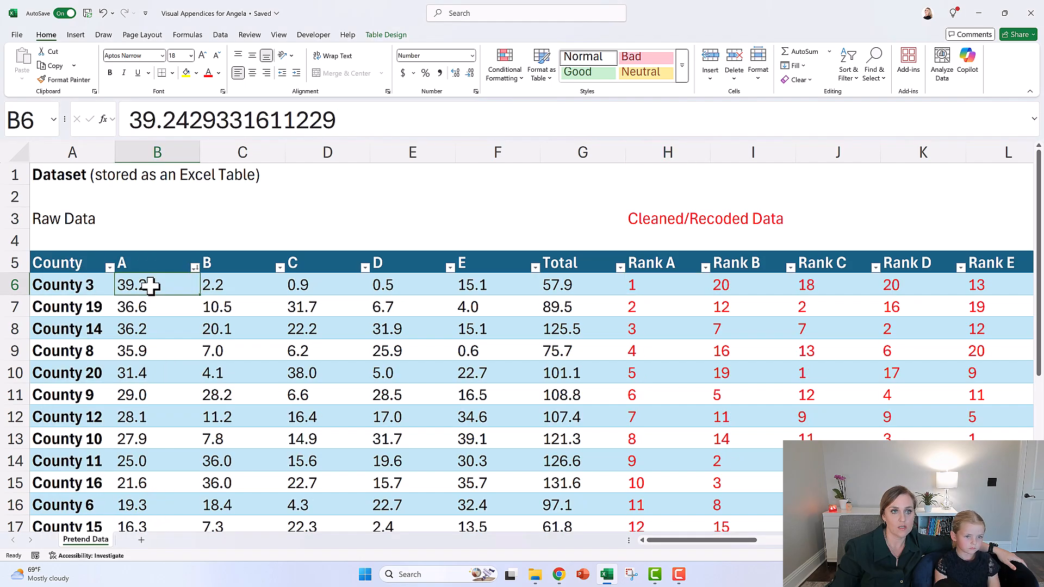
mouse_move(654, 284)
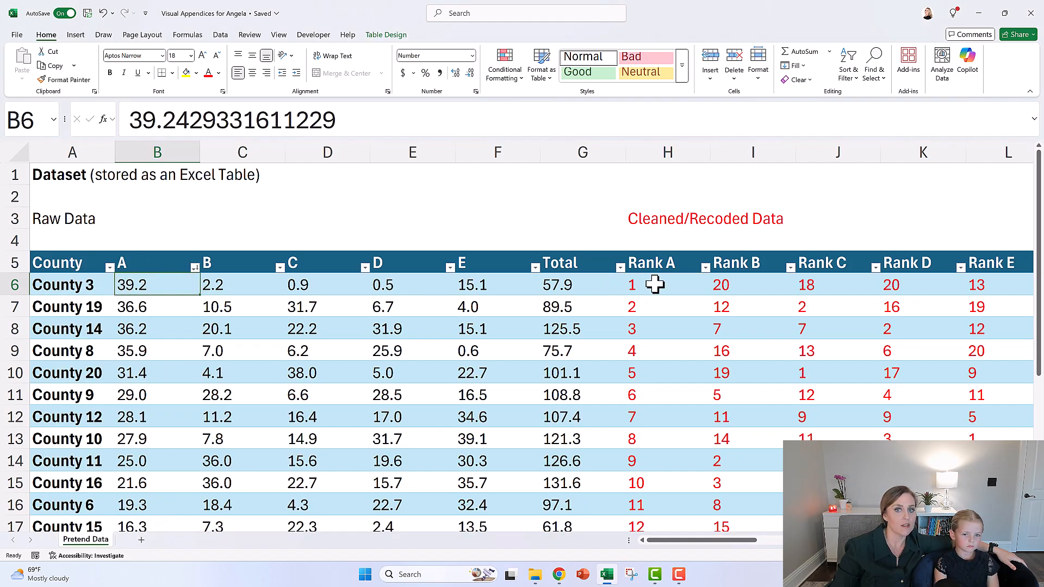
left_click(666, 283)
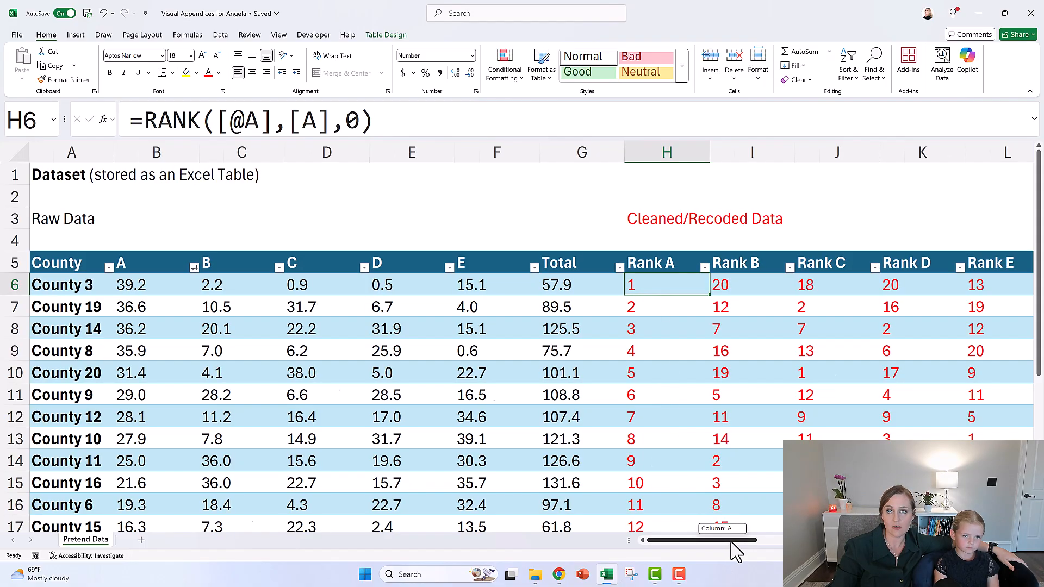
Move right past the dataset to the Tables for Graph area with the Crime A top-10 table
scroll("right", 3)
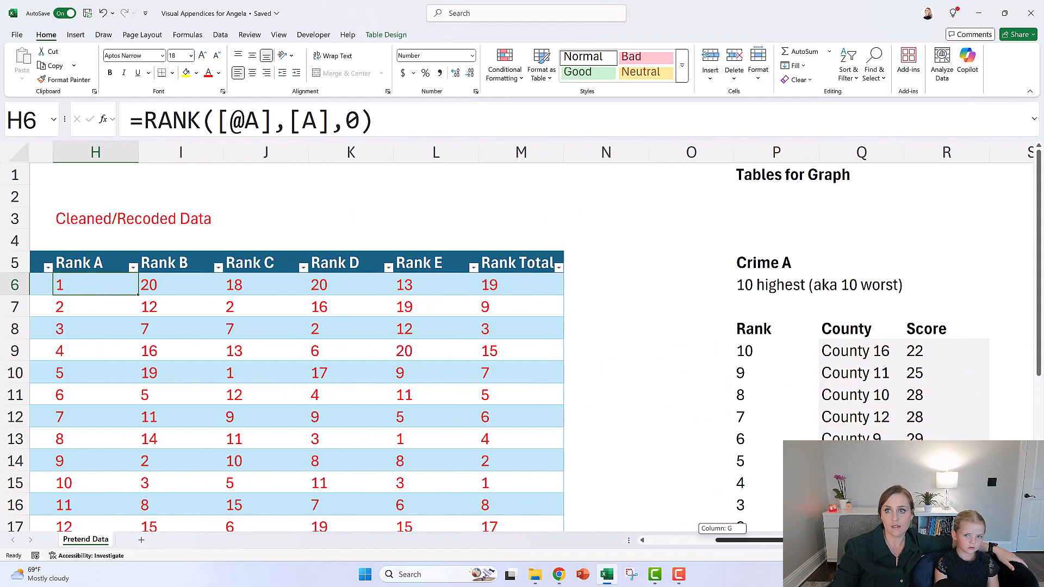
scroll("right", 3)
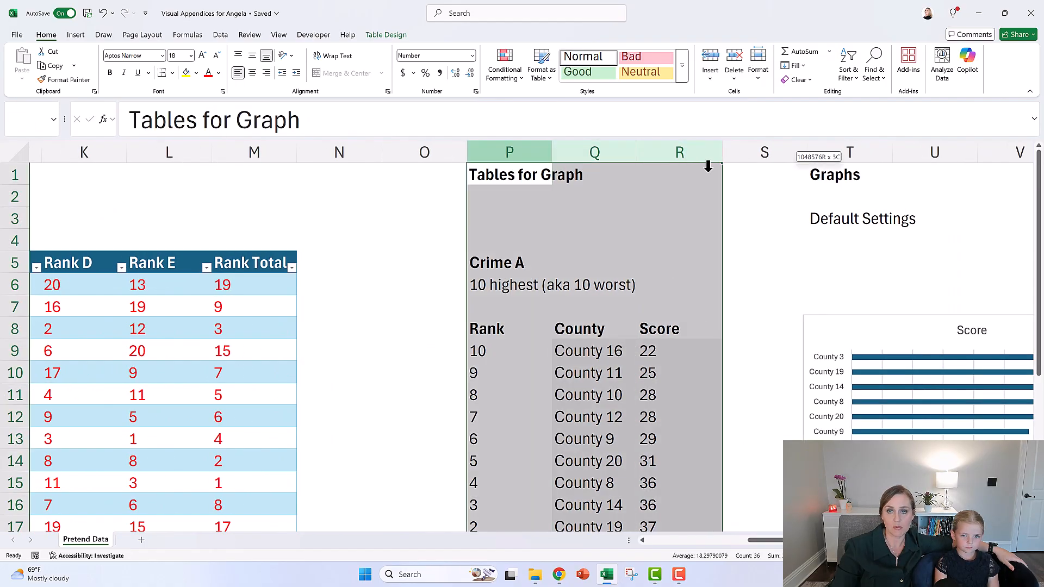
left_click(760, 261)
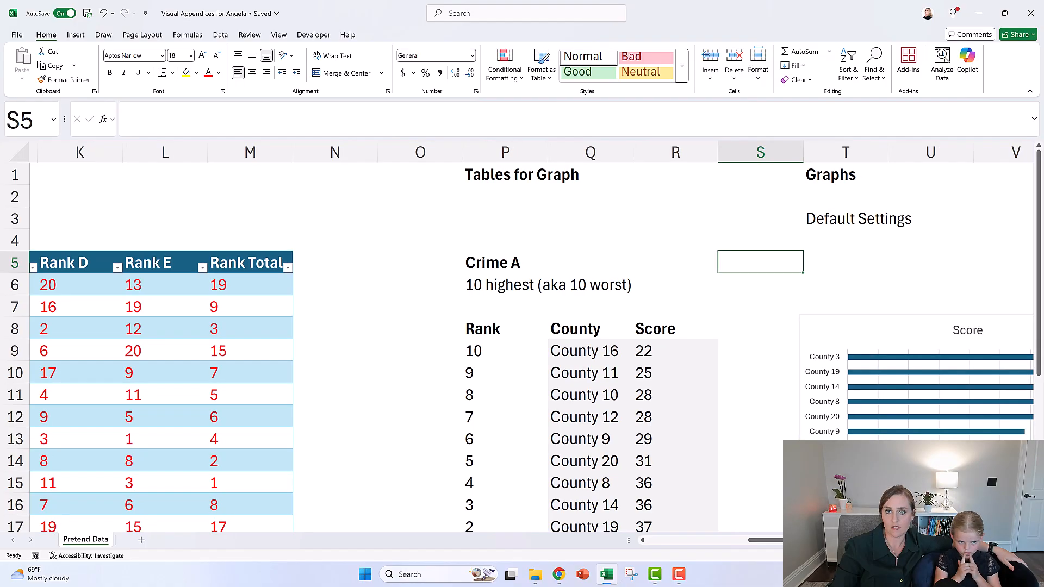
scroll("right", 3)
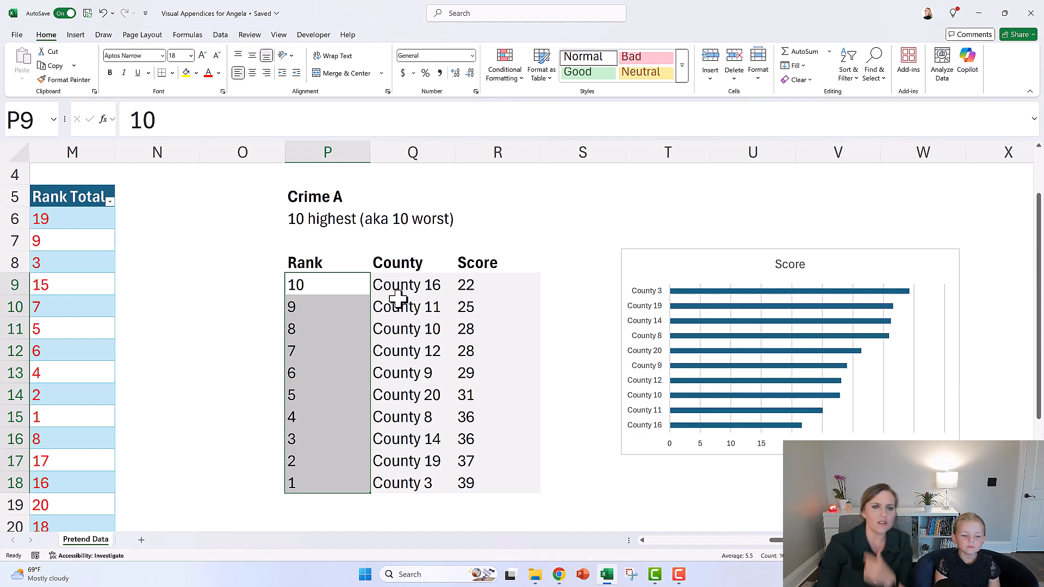
mouse_move(399, 293)
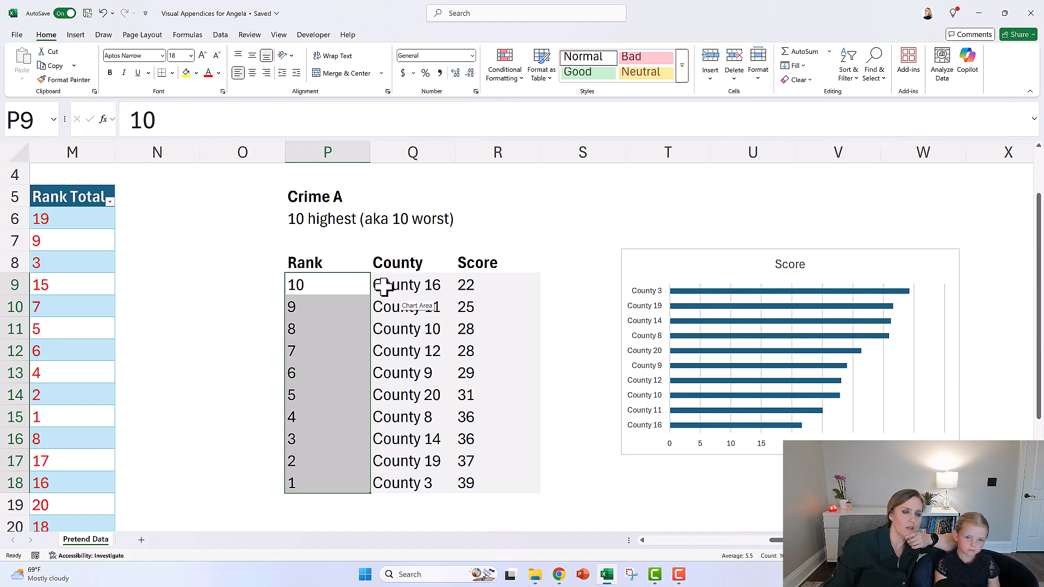
Inspect the XLOOKUP county formula for rank 10 and select the default Score bar chart showing its source
left_click(411, 284)
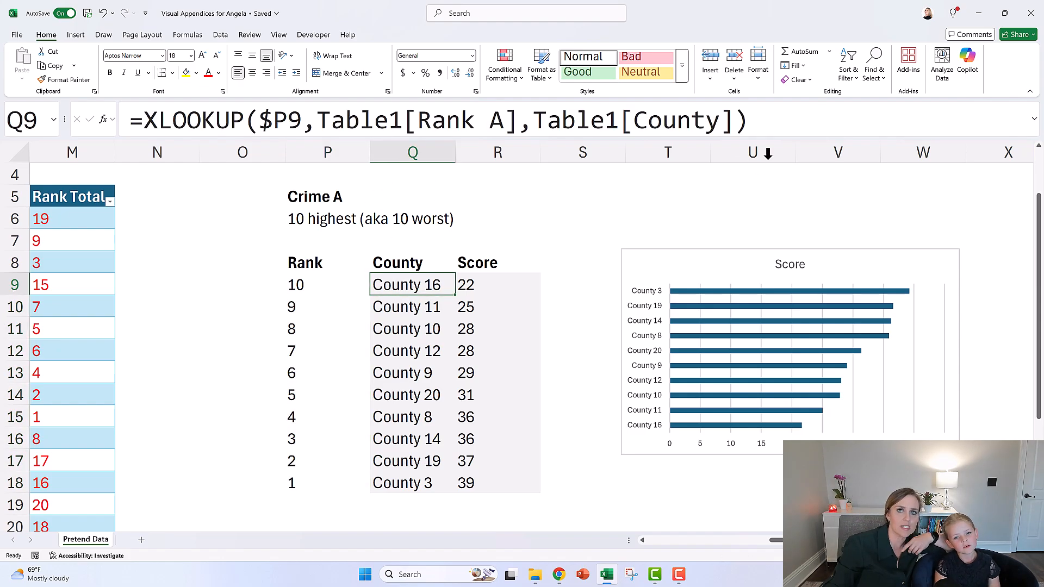
double_click(411, 284)
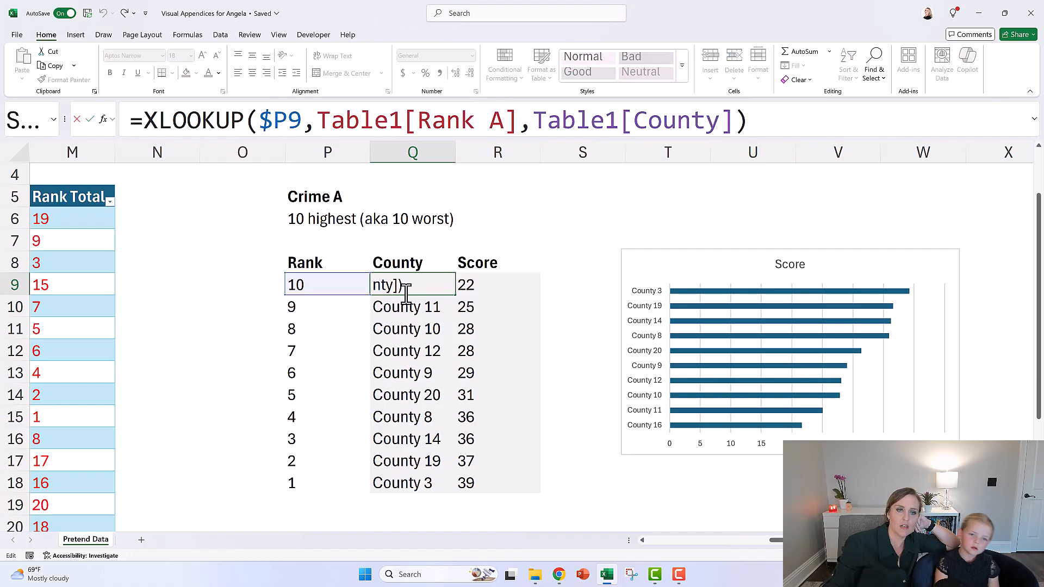
mouse_move(433, 360)
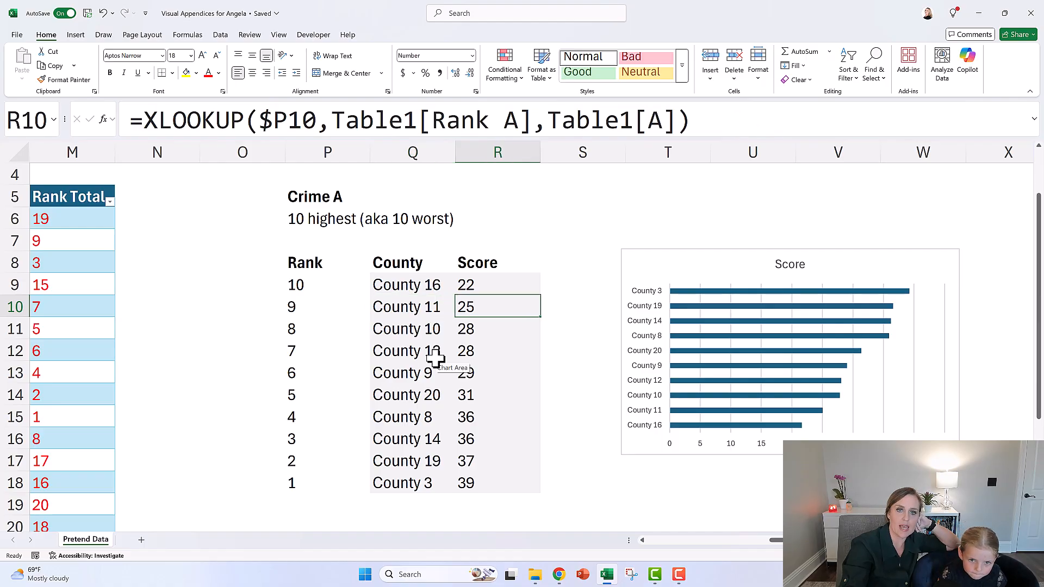
left_click(497, 284)
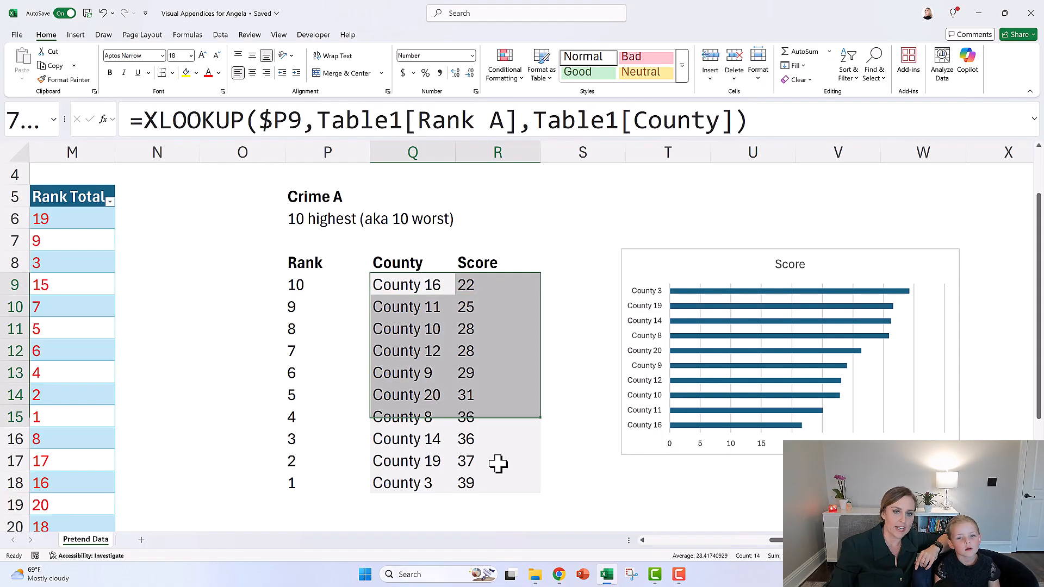
left_click(496, 263)
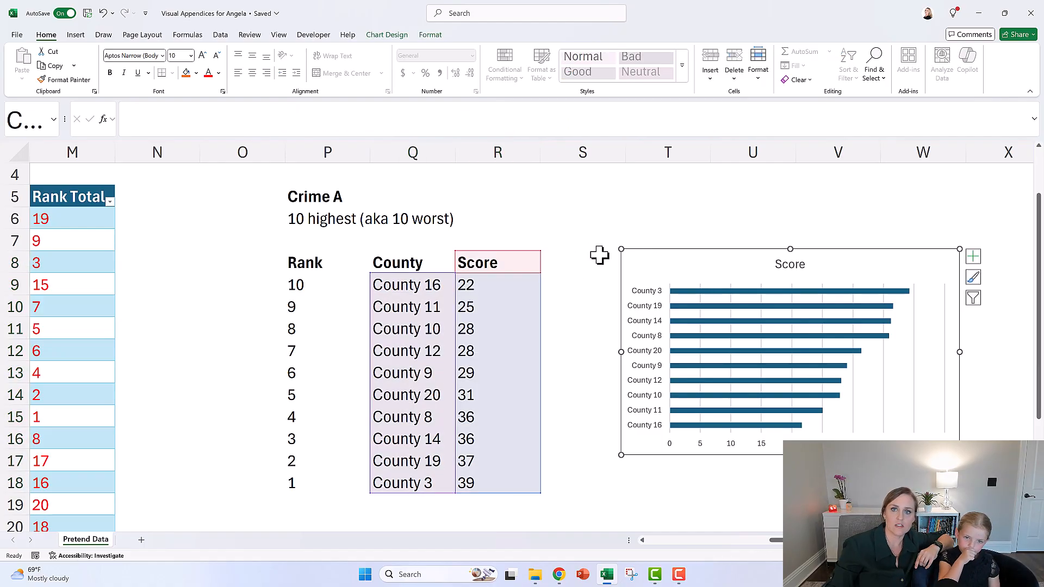
scroll("up", 3)
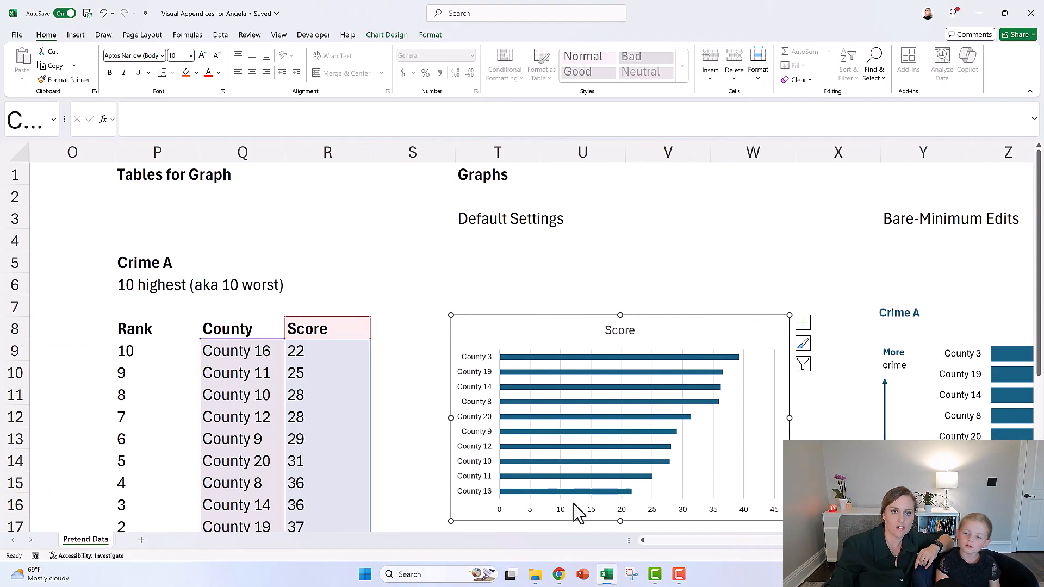
mouse_move(795, 265)
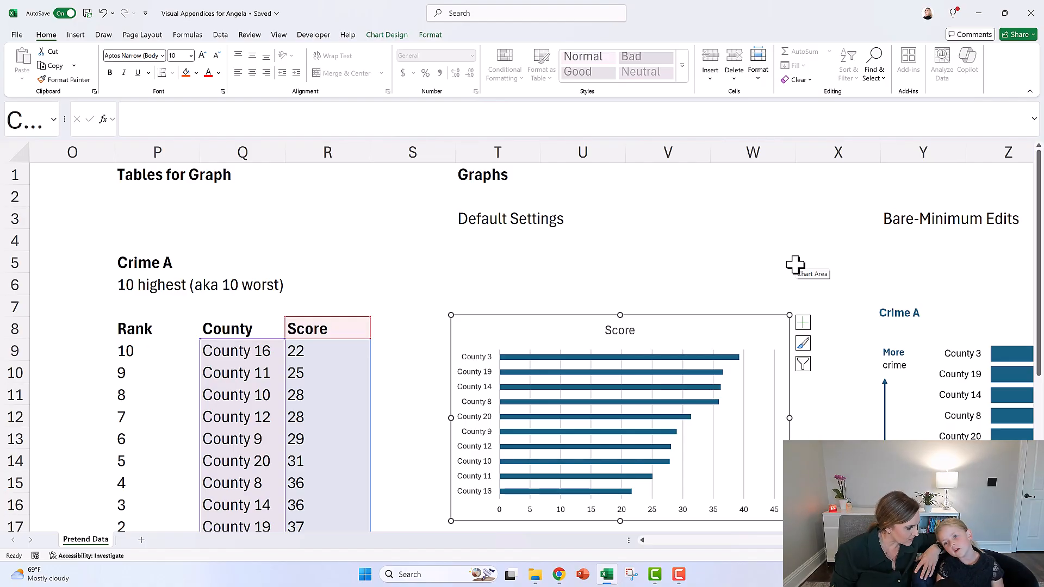
mouse_move(760, 239)
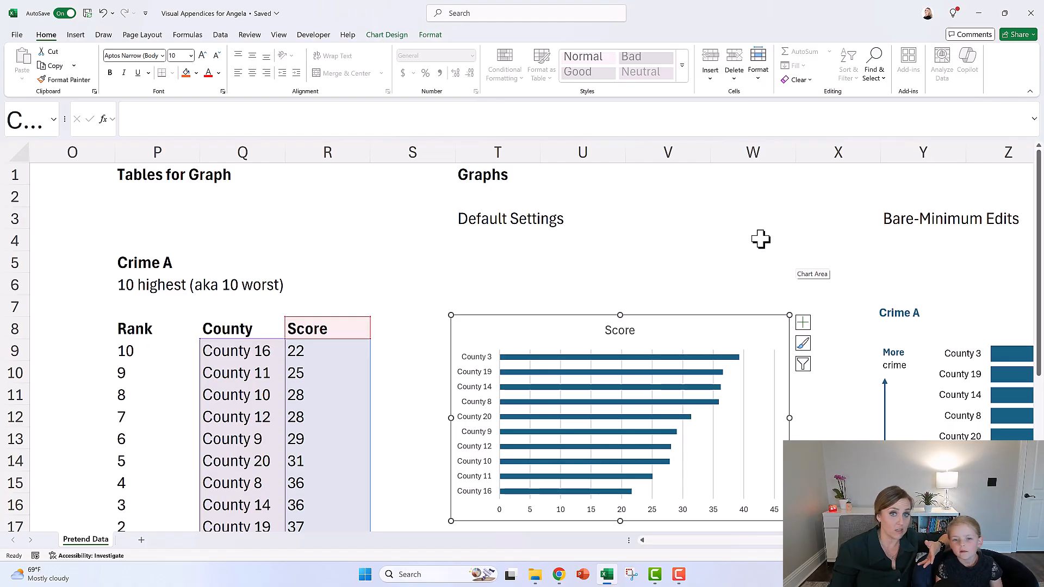
mouse_move(548, 458)
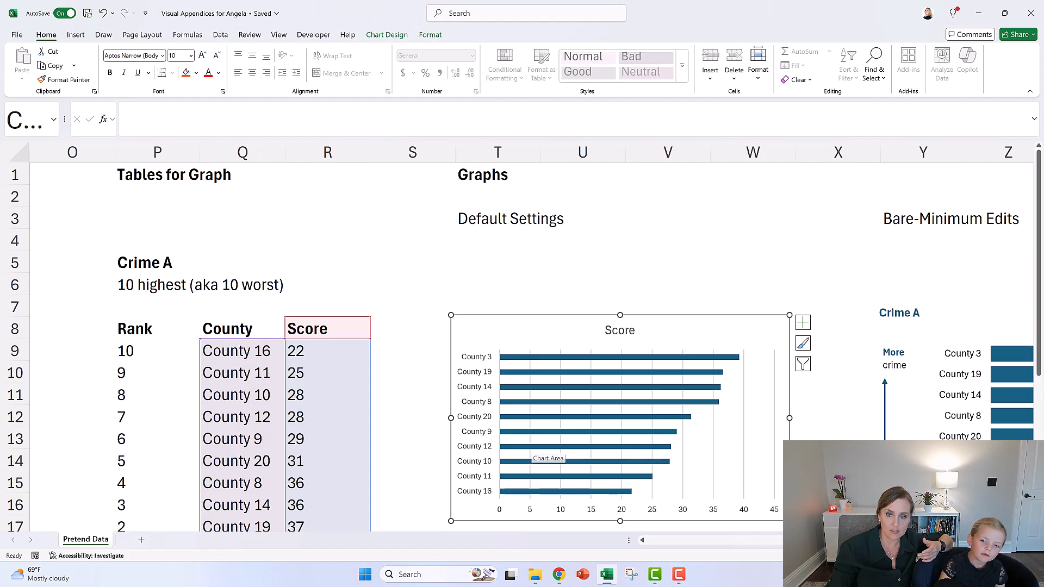
mouse_move(243, 144)
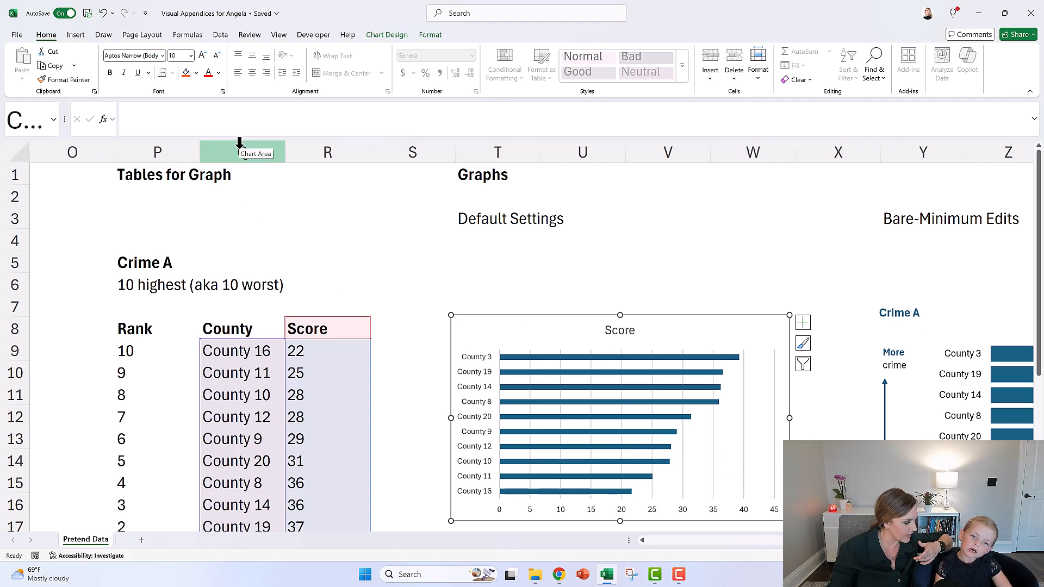
mouse_move(278, 273)
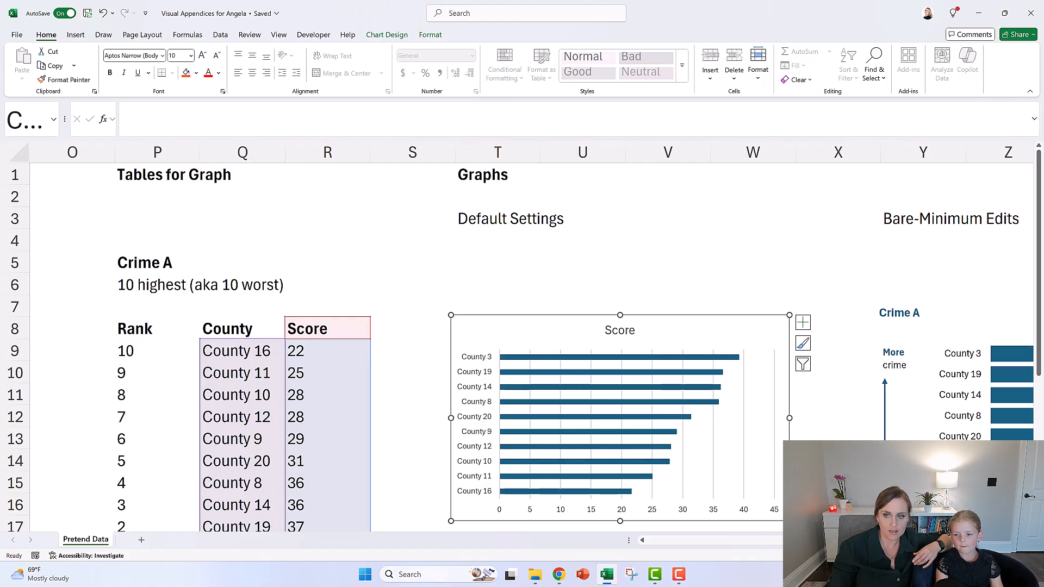
scroll("right", 3)
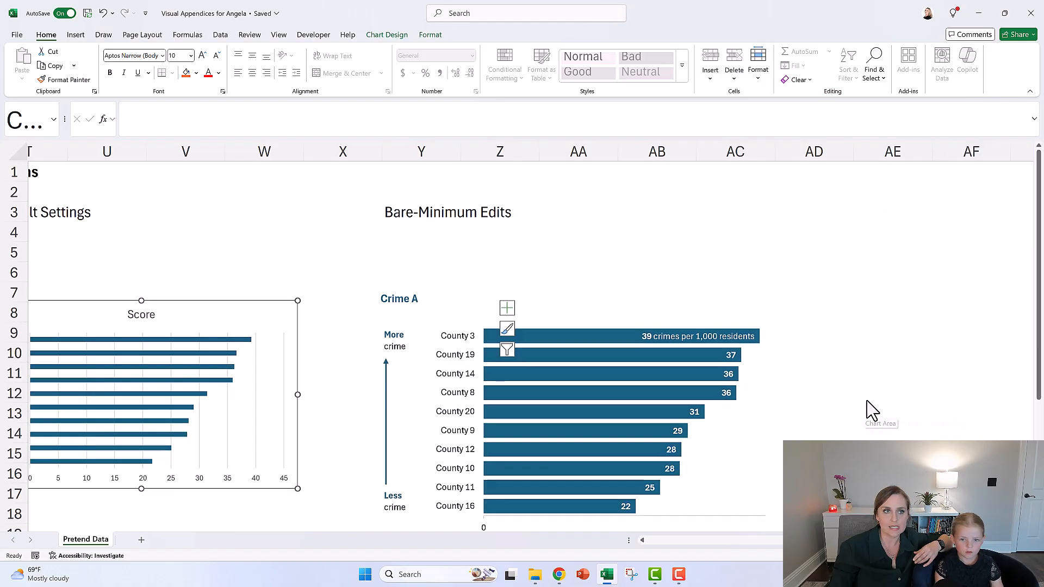
scroll("left", 3)
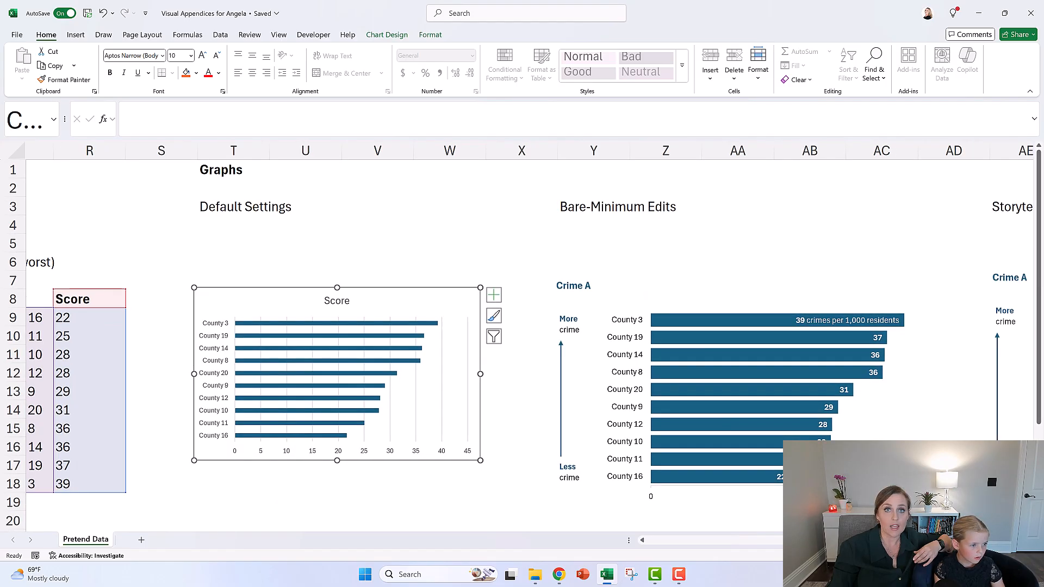
mouse_move(885, 425)
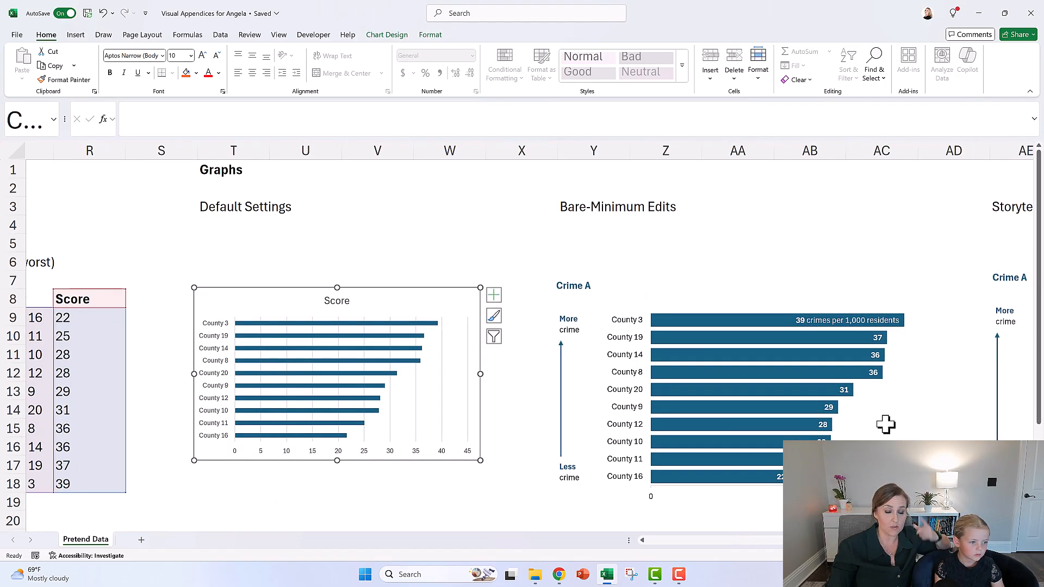
mouse_move(881, 426)
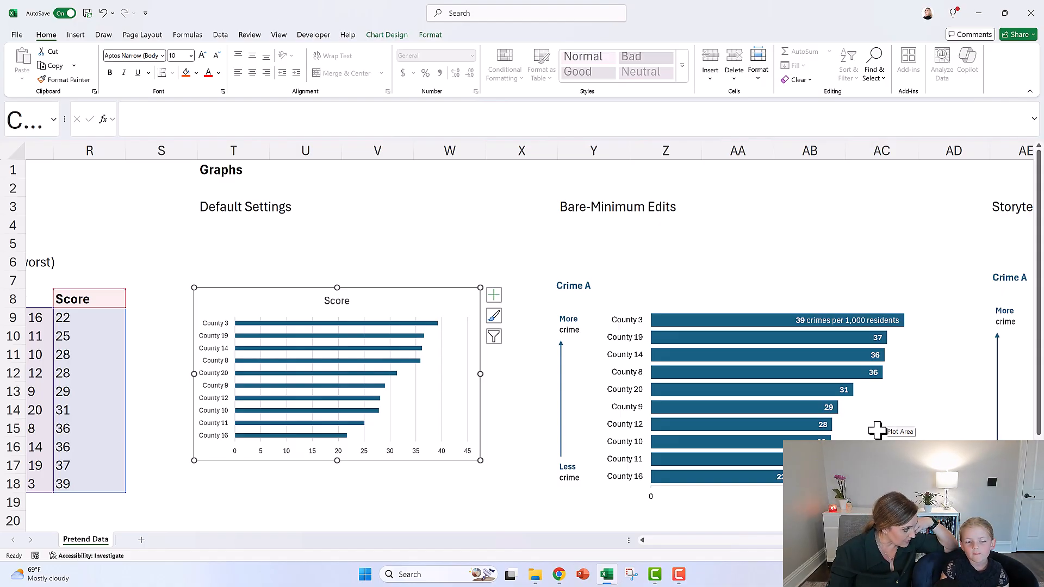
key("Ctrl+s")
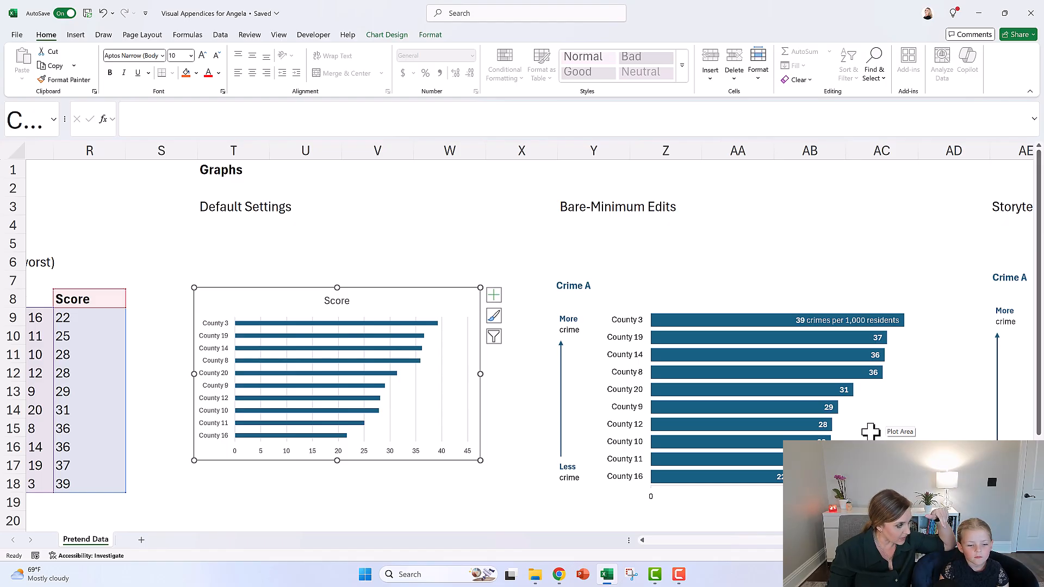
mouse_move(772, 436)
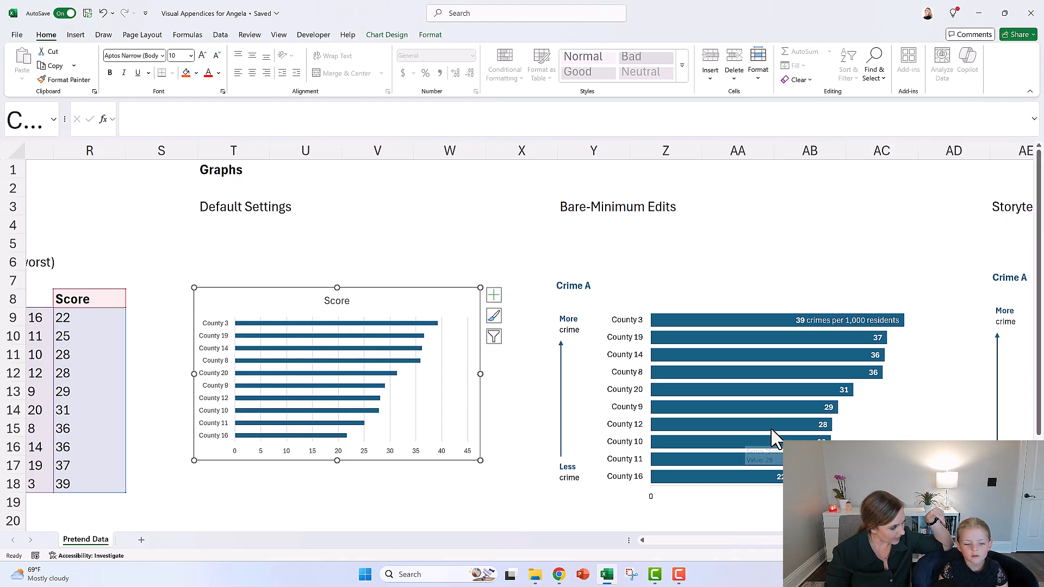
mouse_move(621, 260)
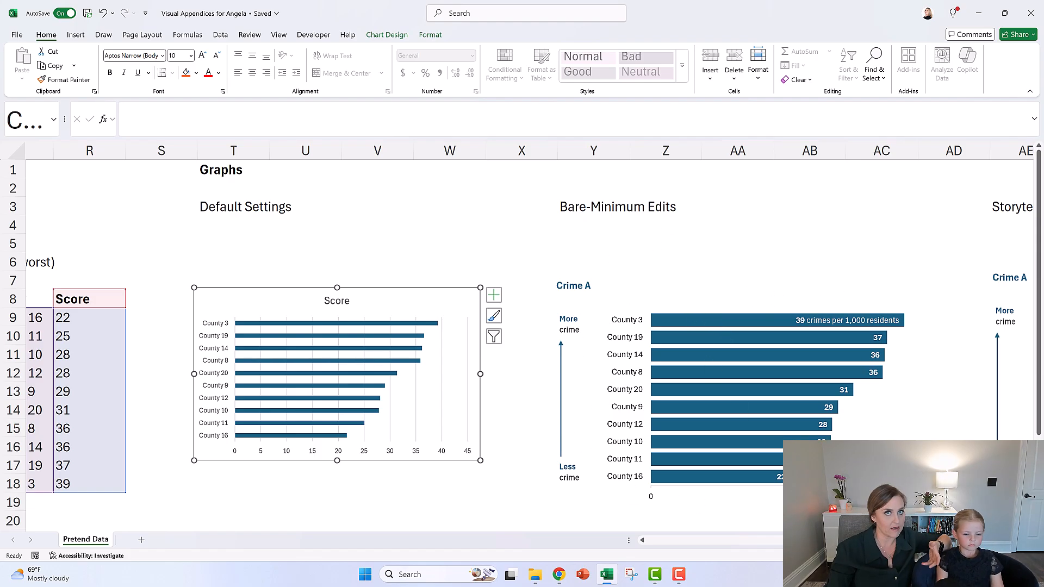
mouse_move(612, 308)
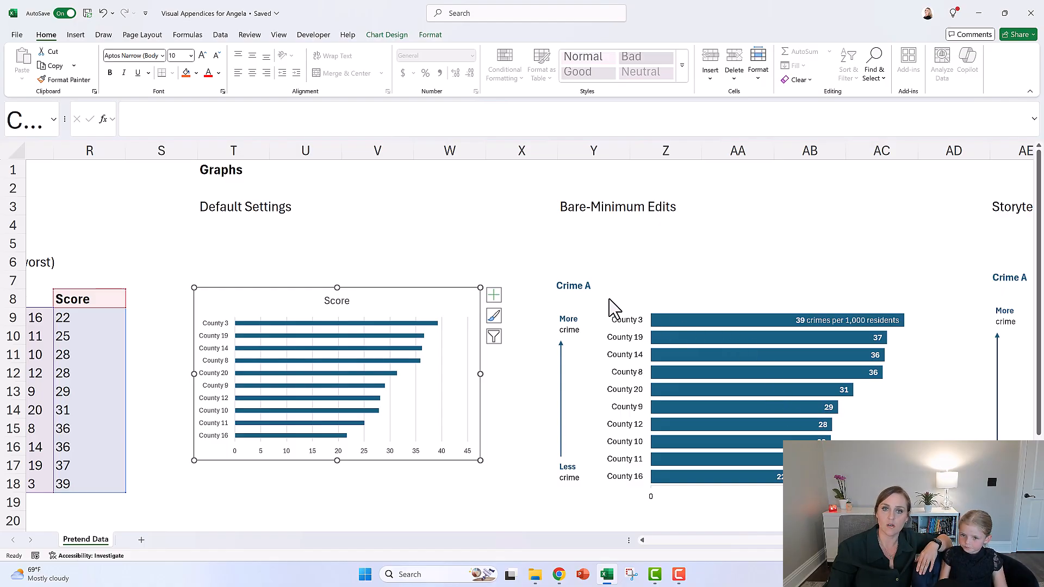
mouse_move(612, 310)
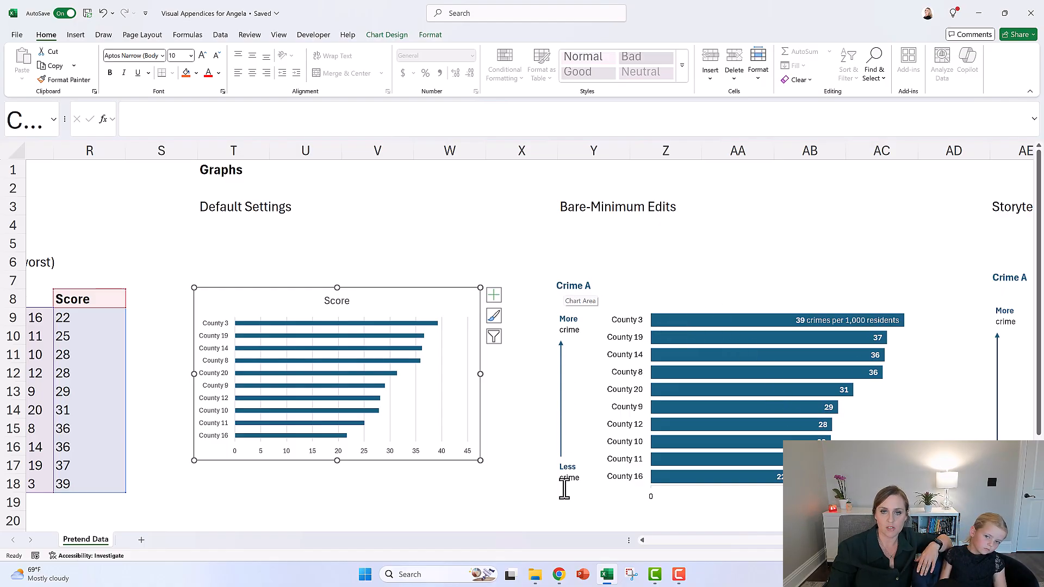
mouse_move(811, 337)
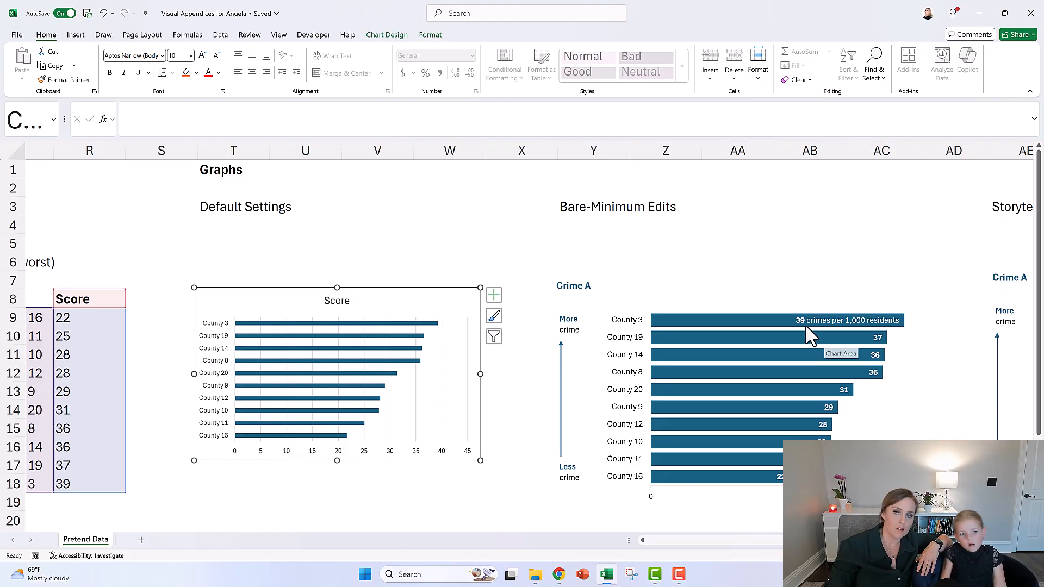
mouse_move(806, 336)
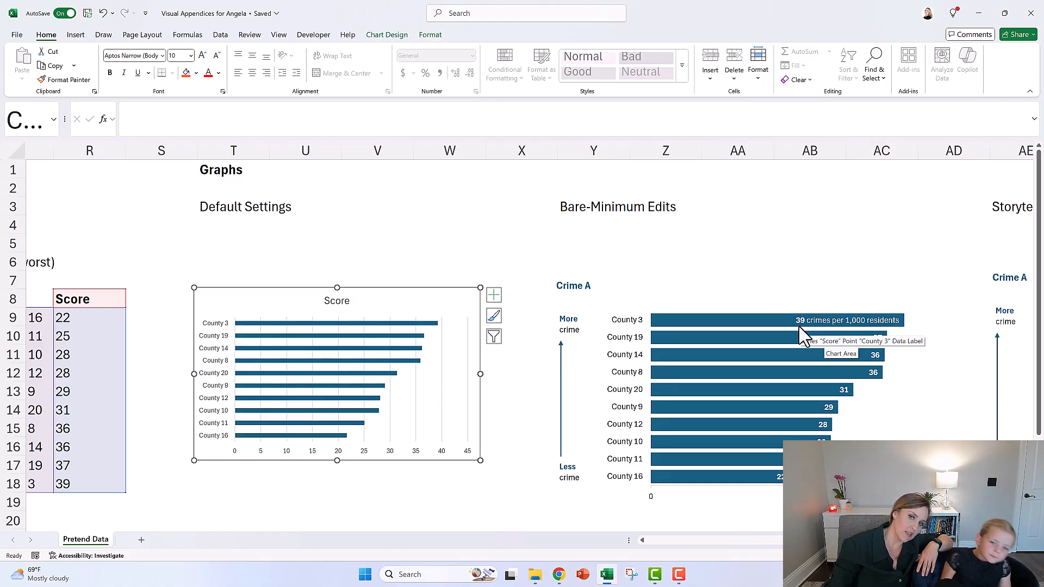
mouse_move(856, 336)
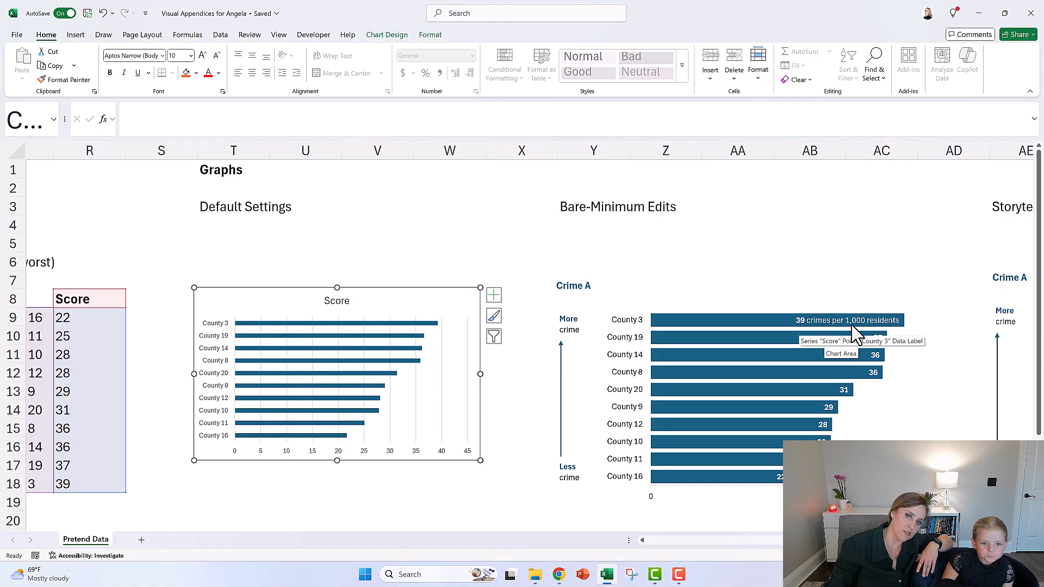
mouse_move(809, 326)
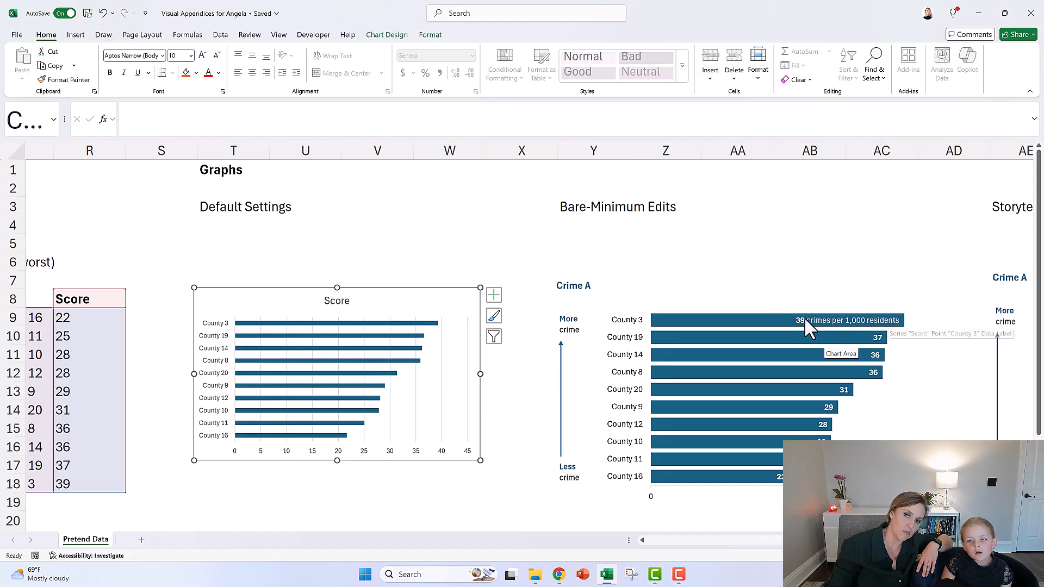
mouse_move(571, 406)
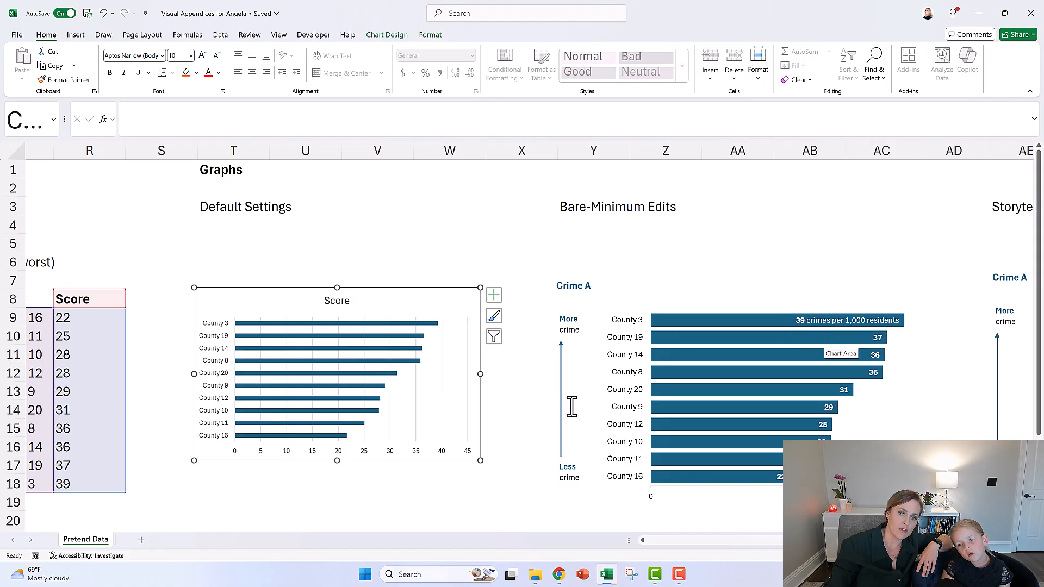
mouse_move(566, 320)
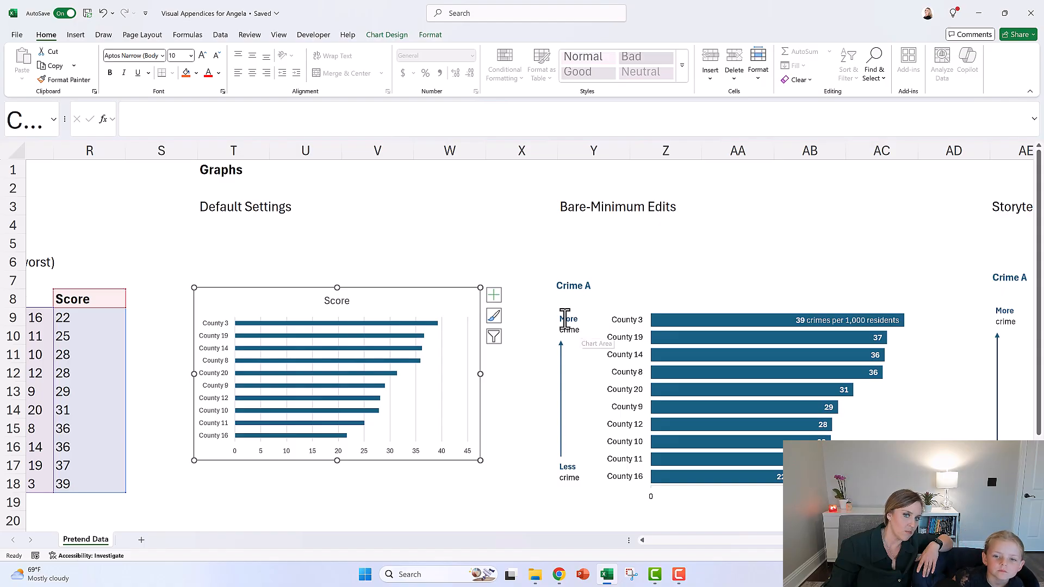
mouse_move(567, 467)
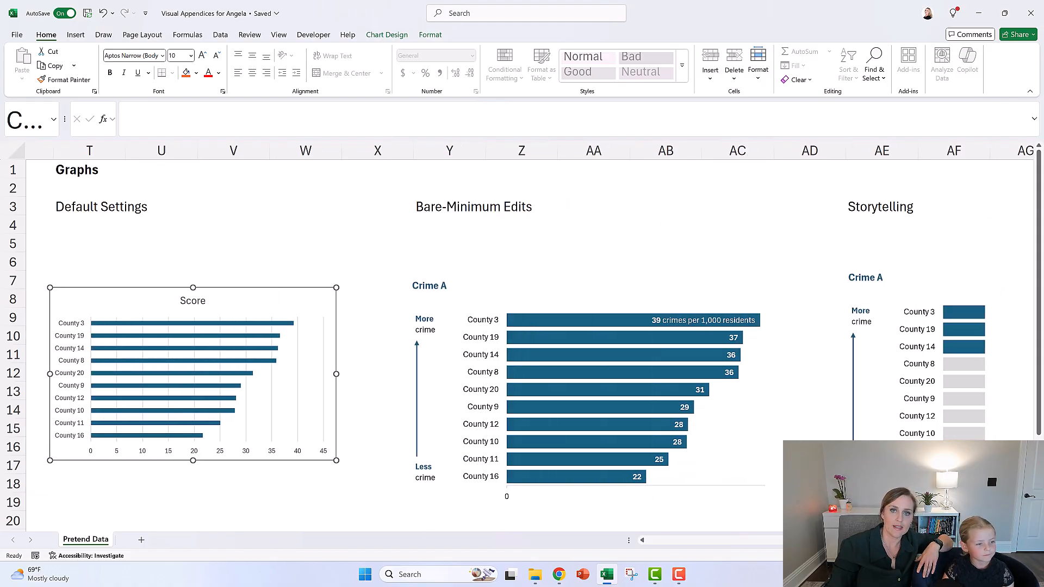
scroll("right", 3)
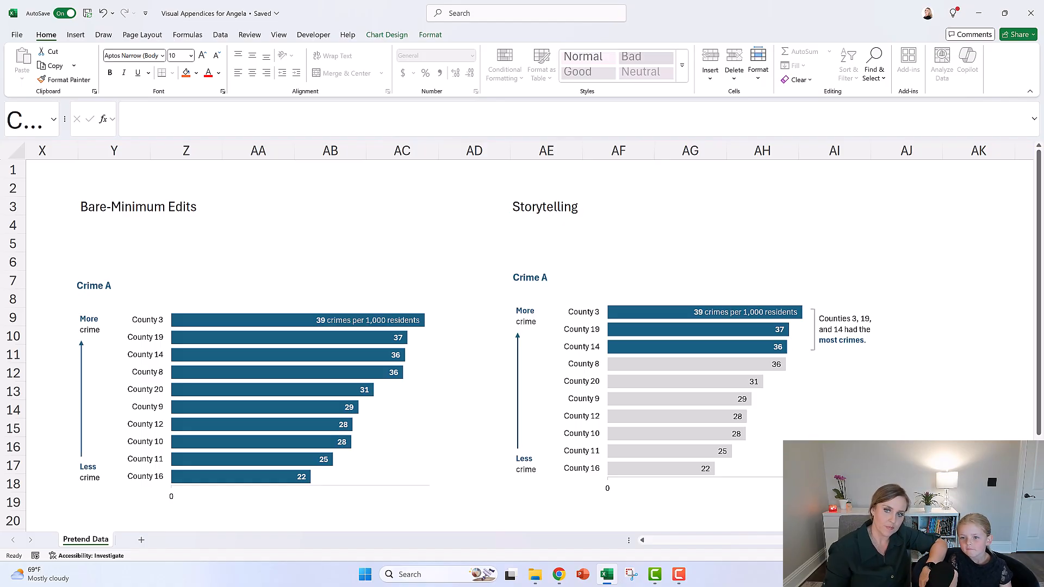
mouse_move(883, 386)
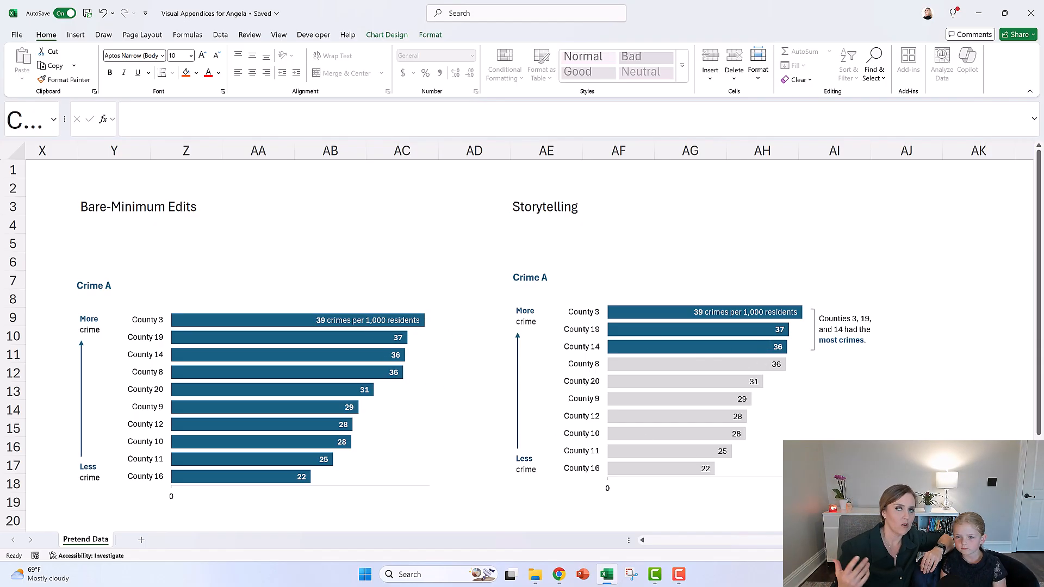
mouse_move(1033, 353)
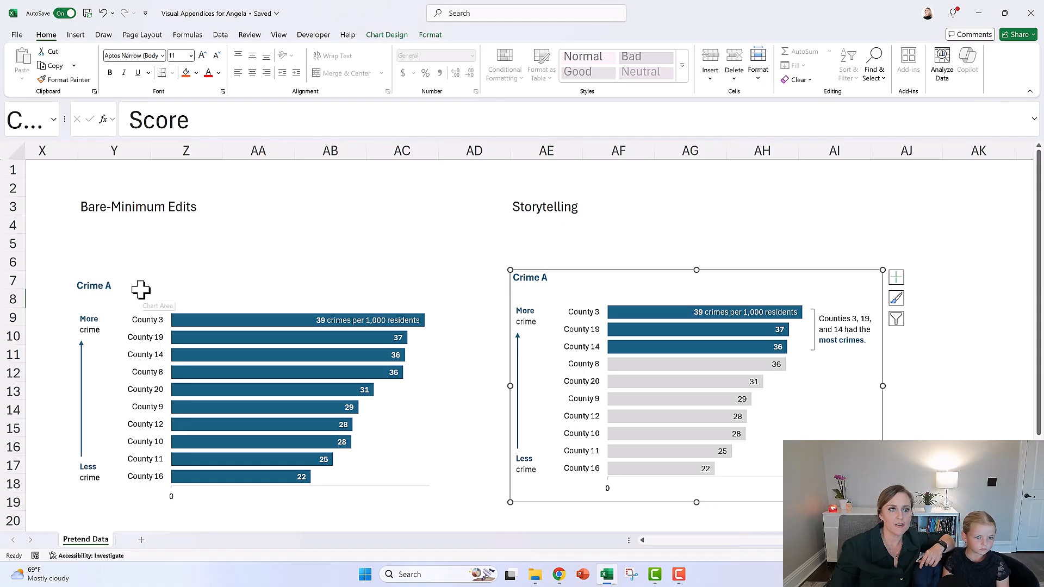
left_click(260, 293)
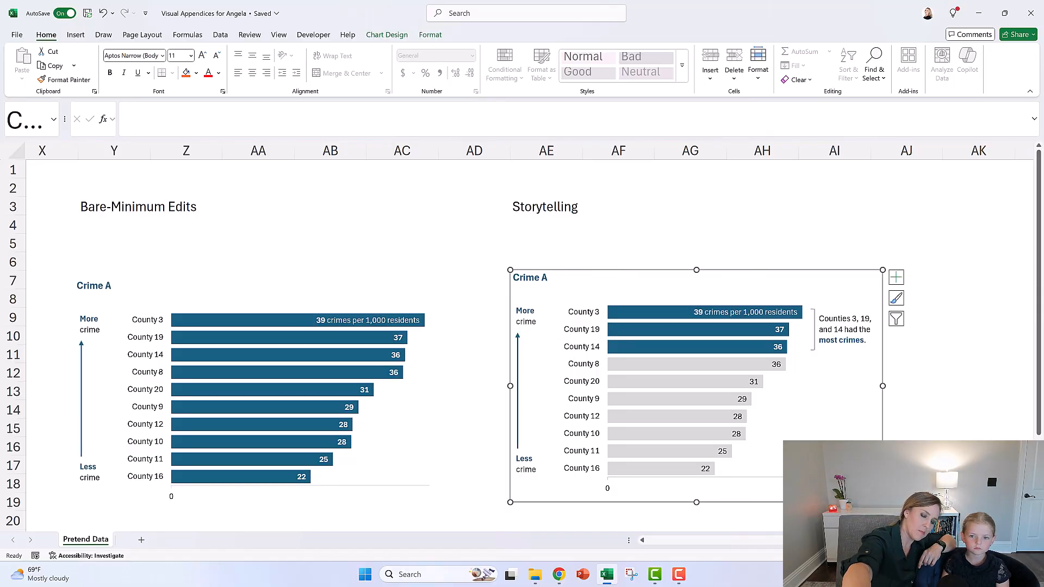
mouse_move(618, 310)
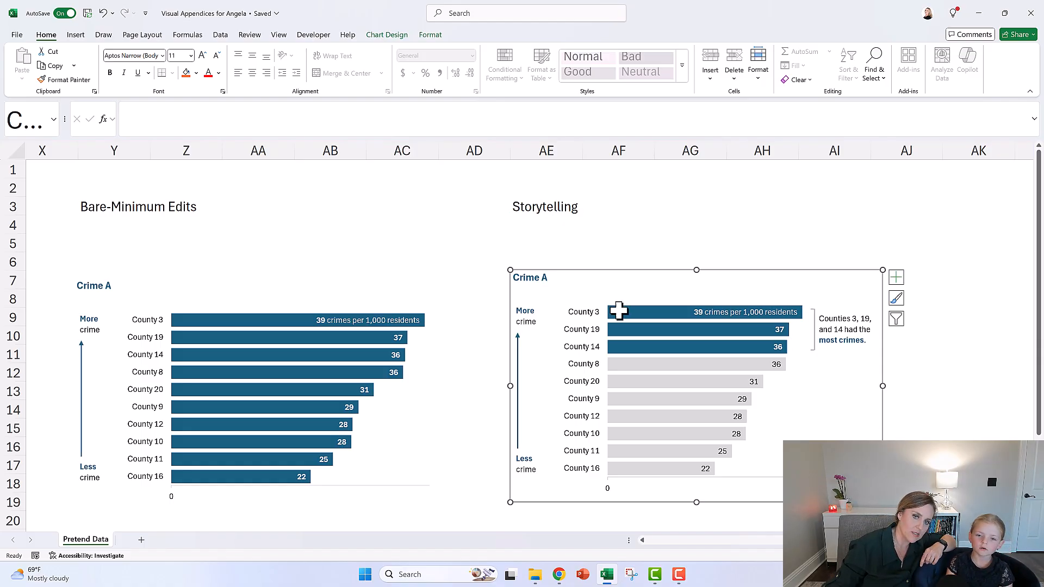
mouse_move(704, 444)
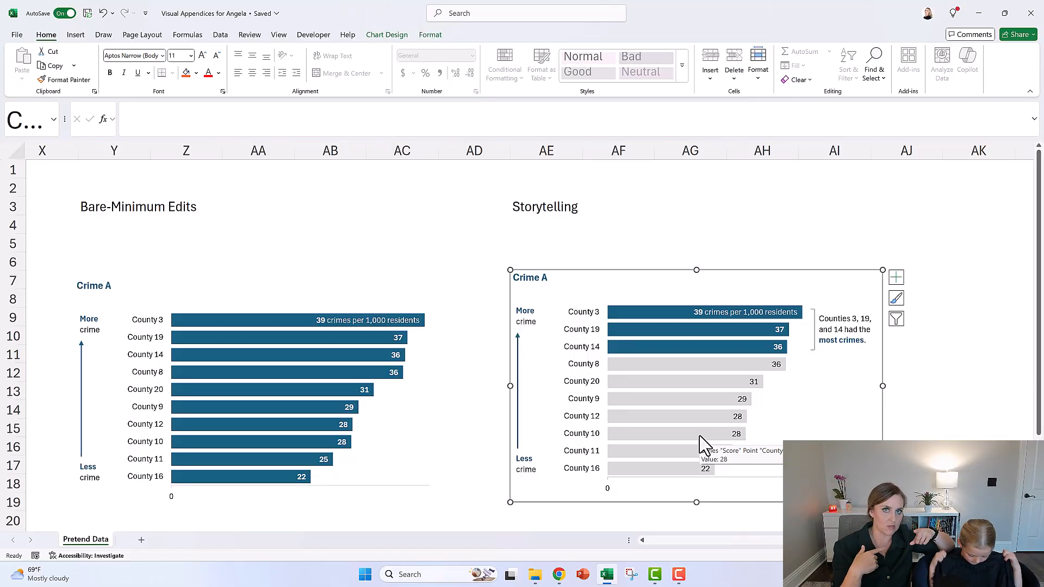
mouse_move(719, 325)
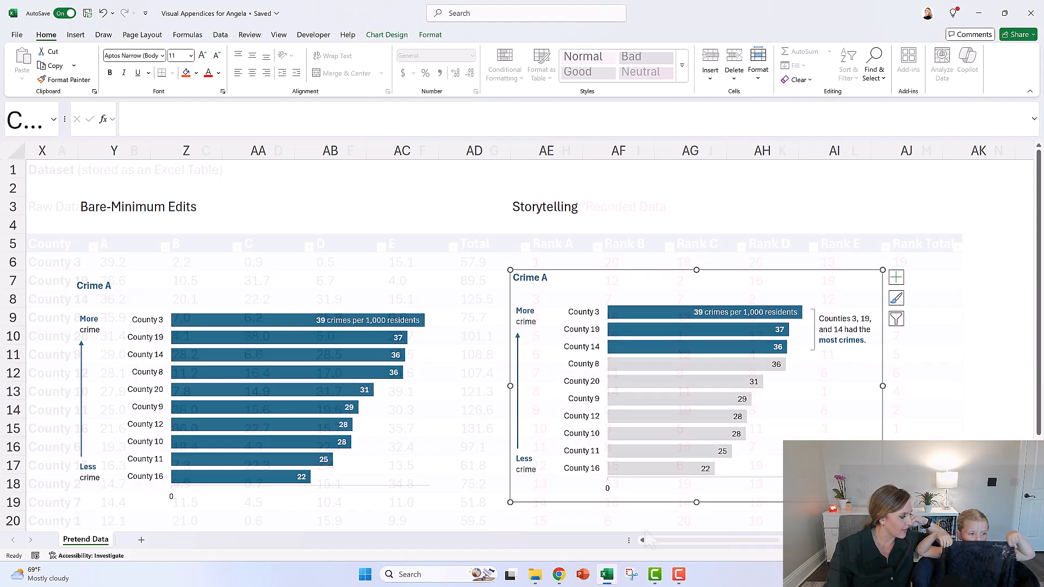
scroll("right", 3)
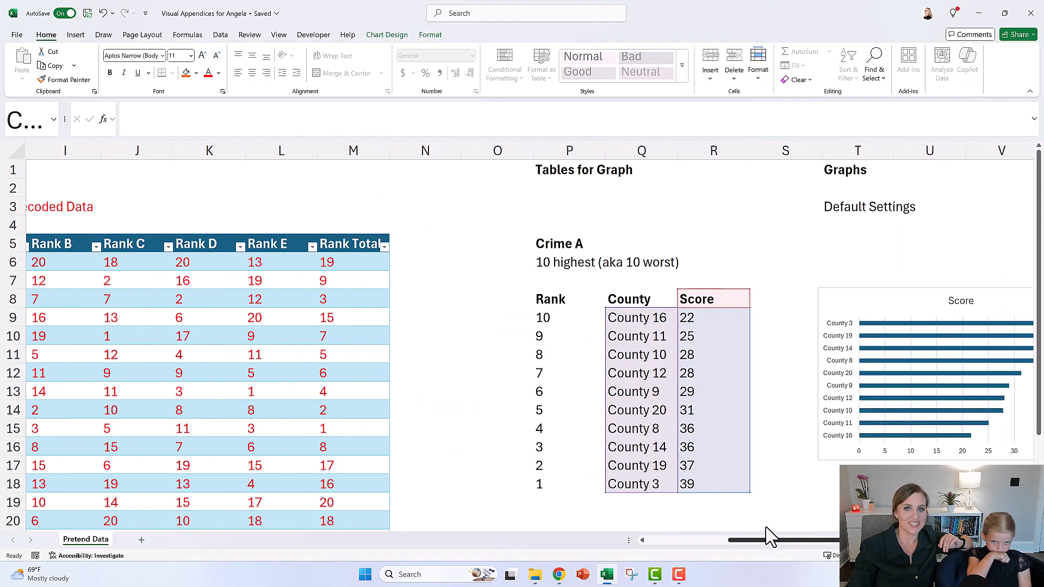
scroll("right", 3)
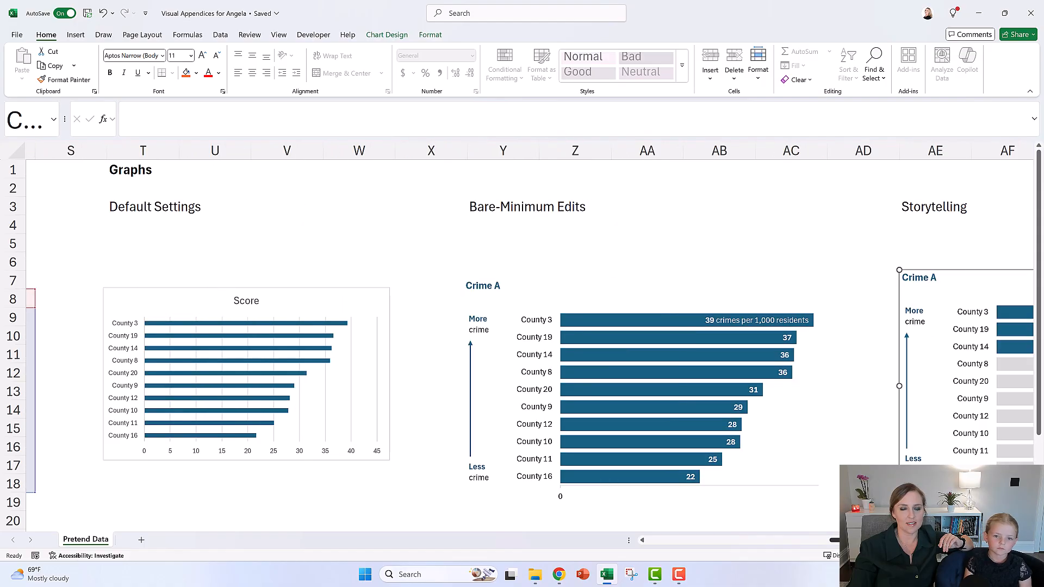
scroll("right", 3)
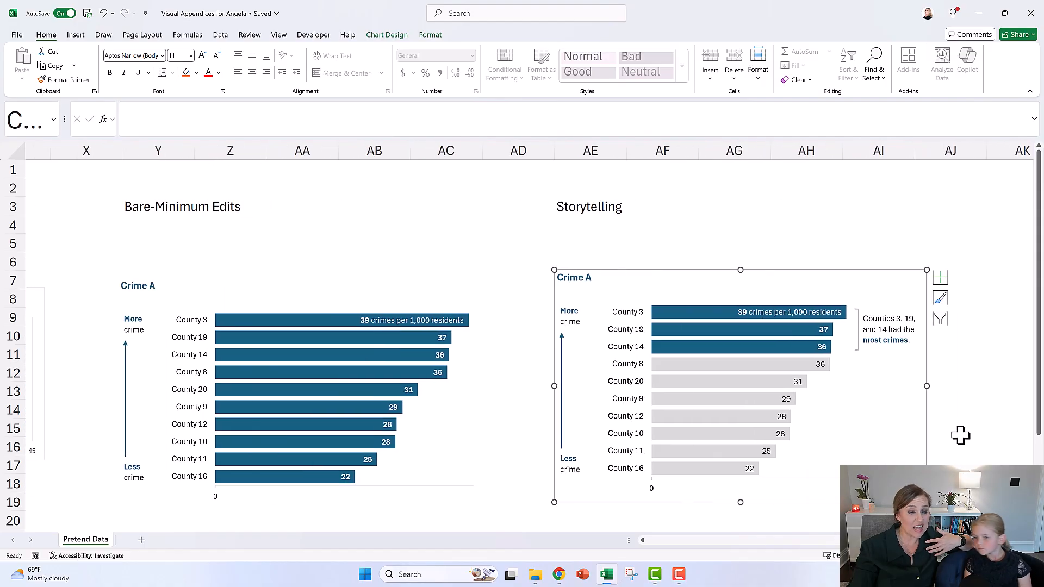